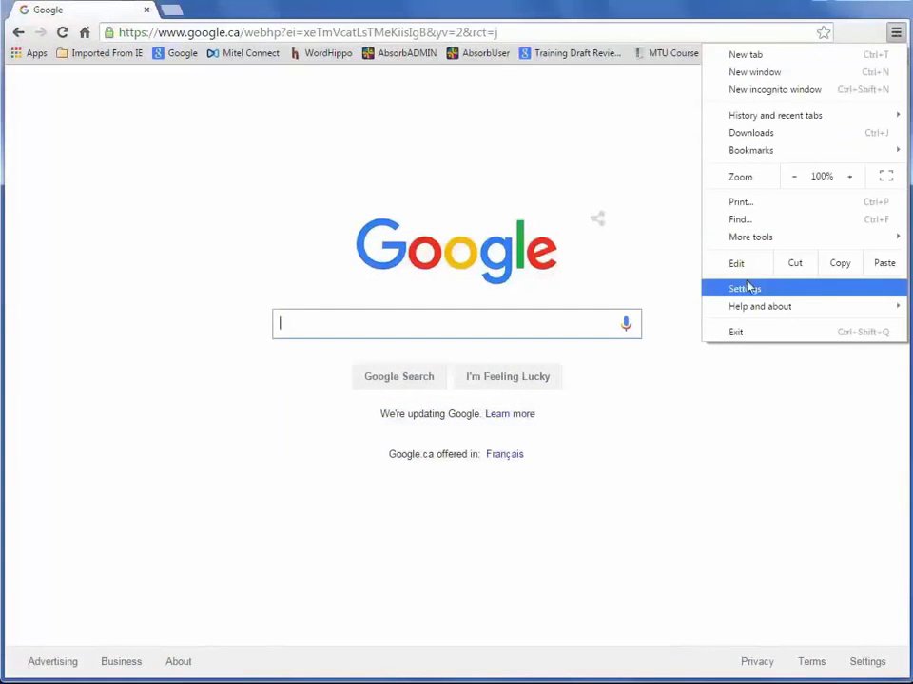
Sign Chrome in to the Google account with the account email and password
{"action": "left_click", "coordinate": [745, 289]}
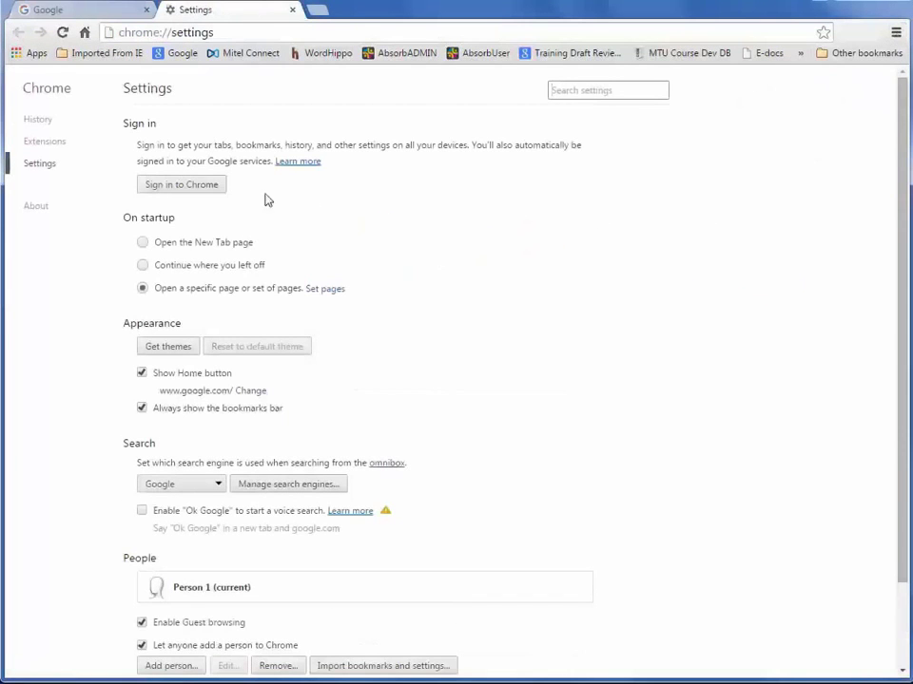
{"action": "left_click", "coordinate": [181, 184]}
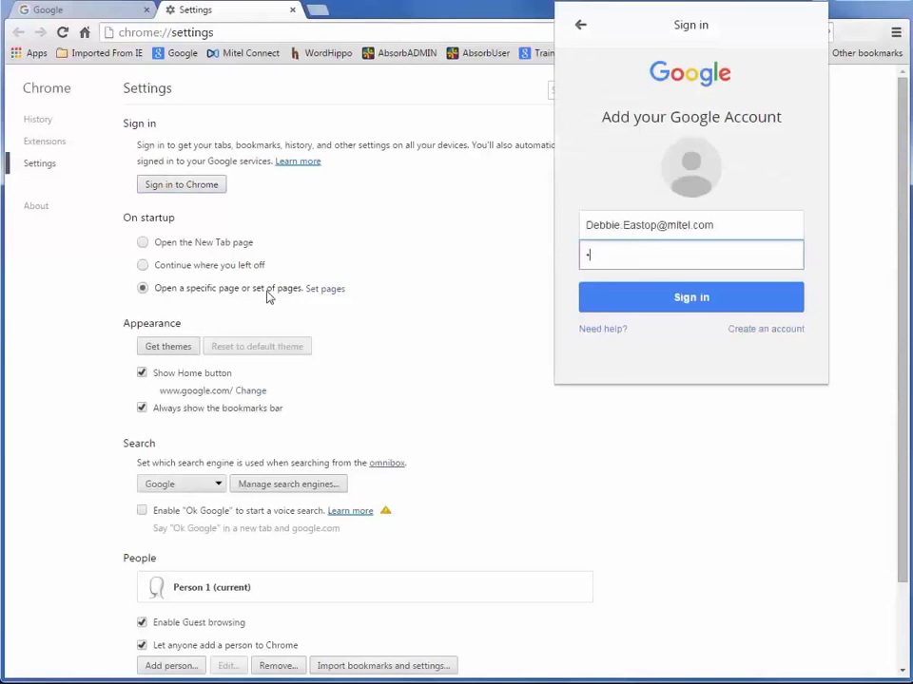
{"action": "type", "text": "password"}
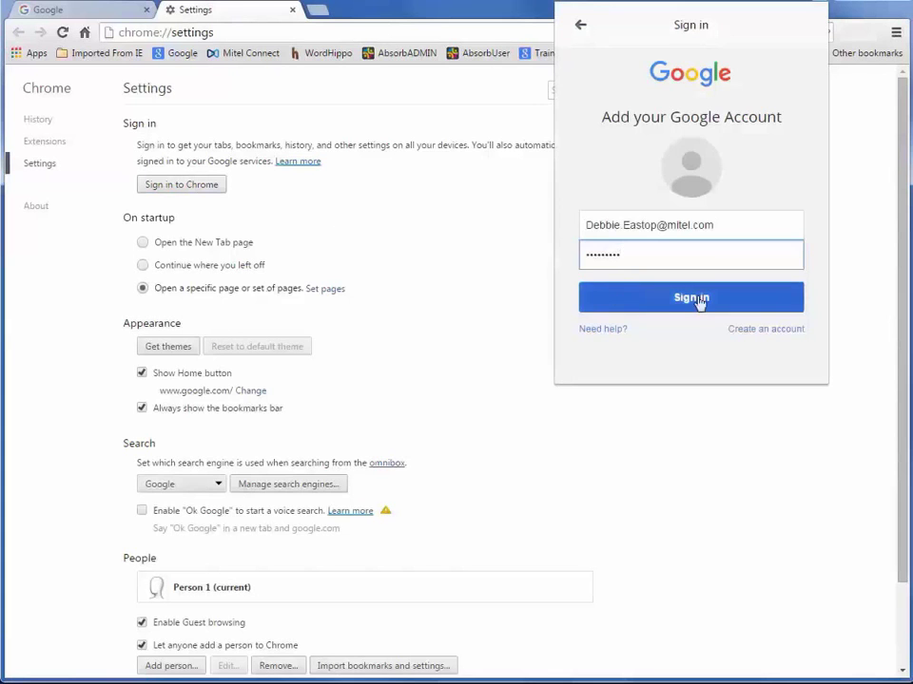
{"action": "left_click", "coordinate": [692, 296]}
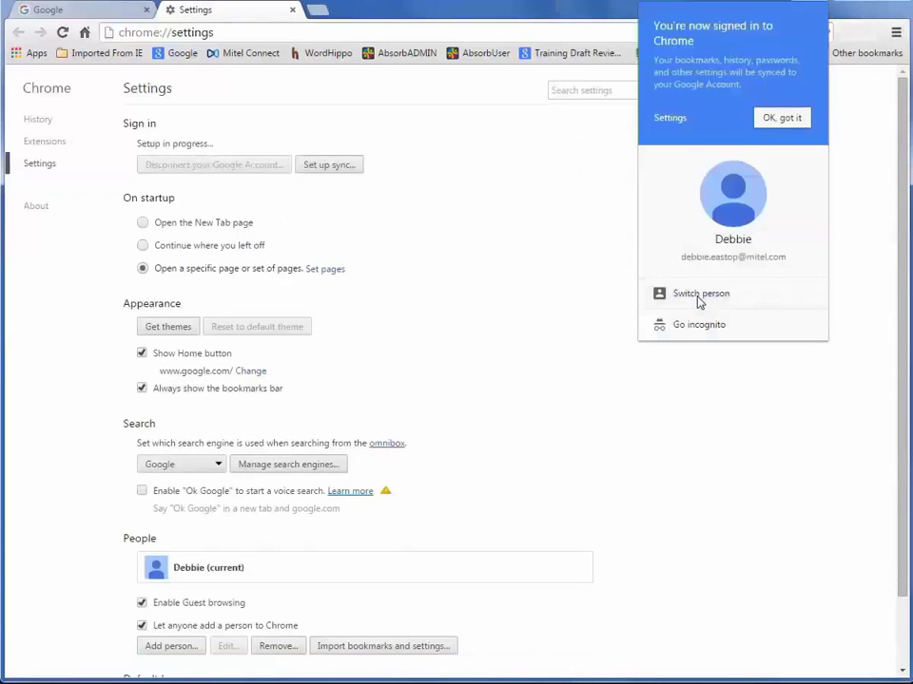
{"action": "left_click", "coordinate": [779, 118]}
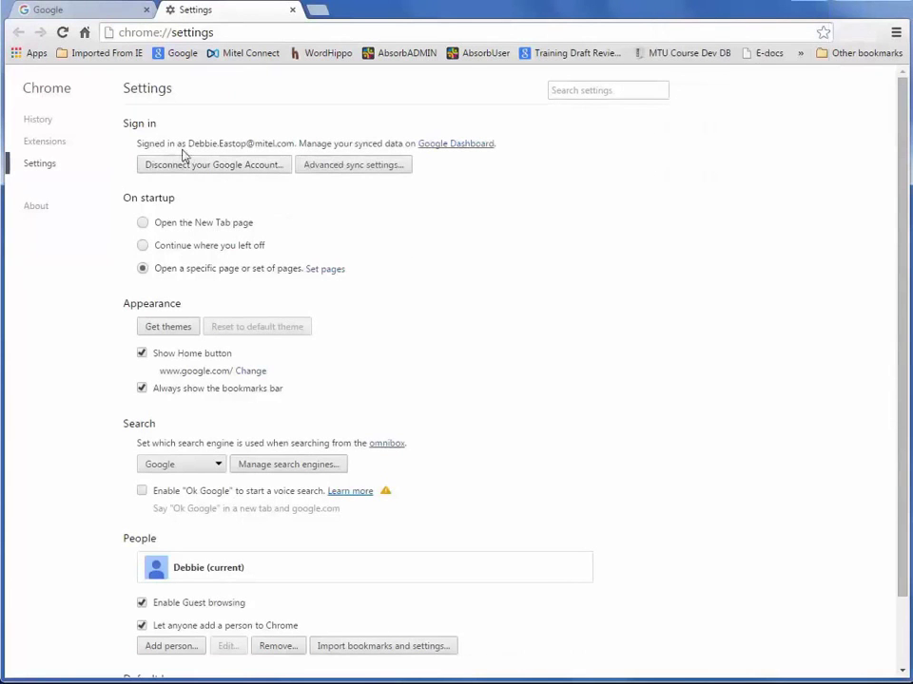
{"action": "mouse_move", "coordinate": [289, 156]}
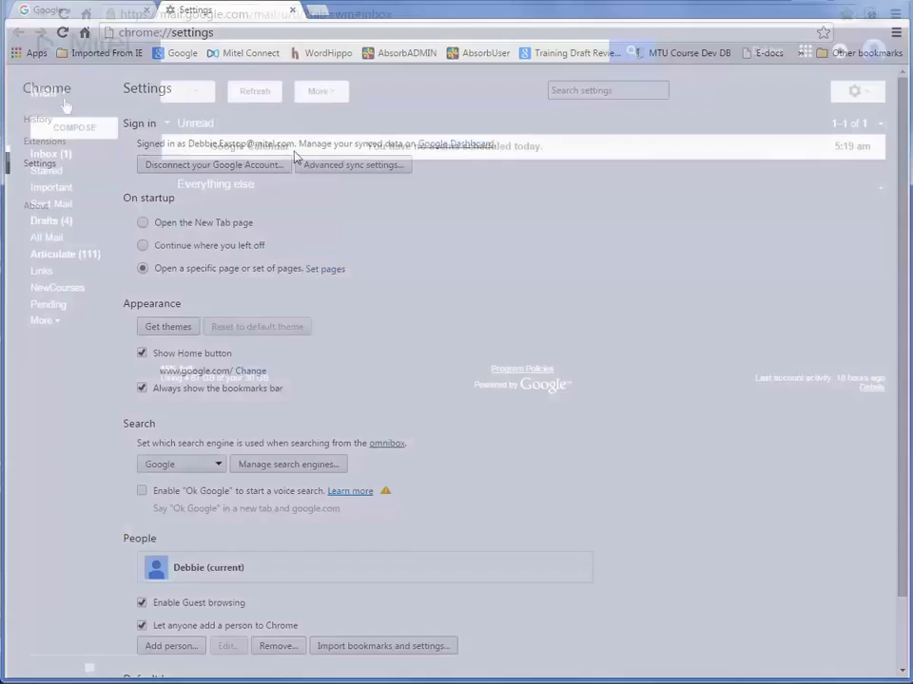
Show Chrome's Extensions page from the More tools menu
{"action": "left_click", "coordinate": [894, 18]}
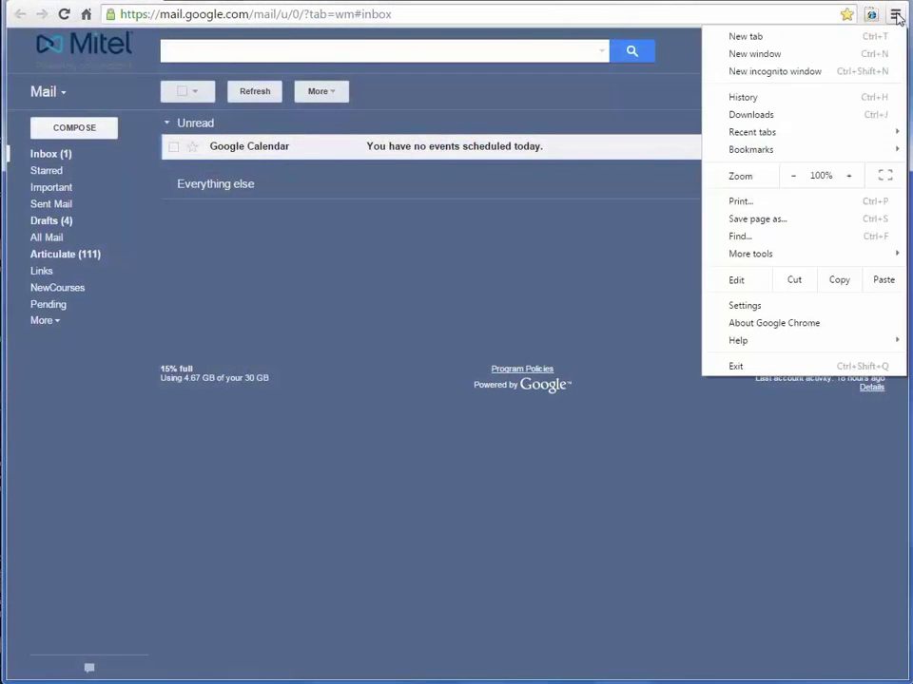
{"action": "mouse_move", "coordinate": [749, 254]}
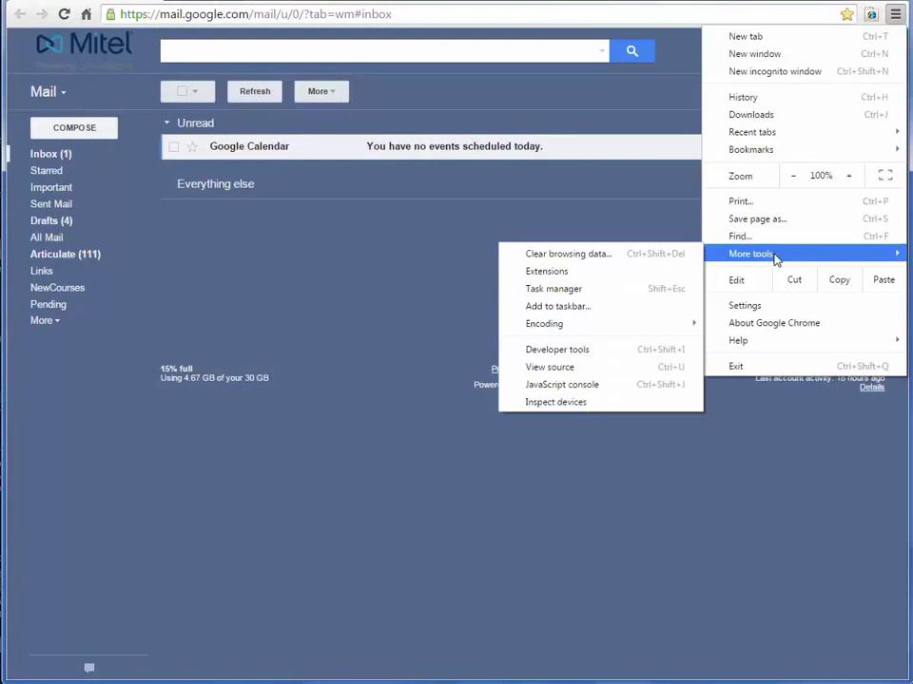
{"action": "left_click", "coordinate": [548, 270]}
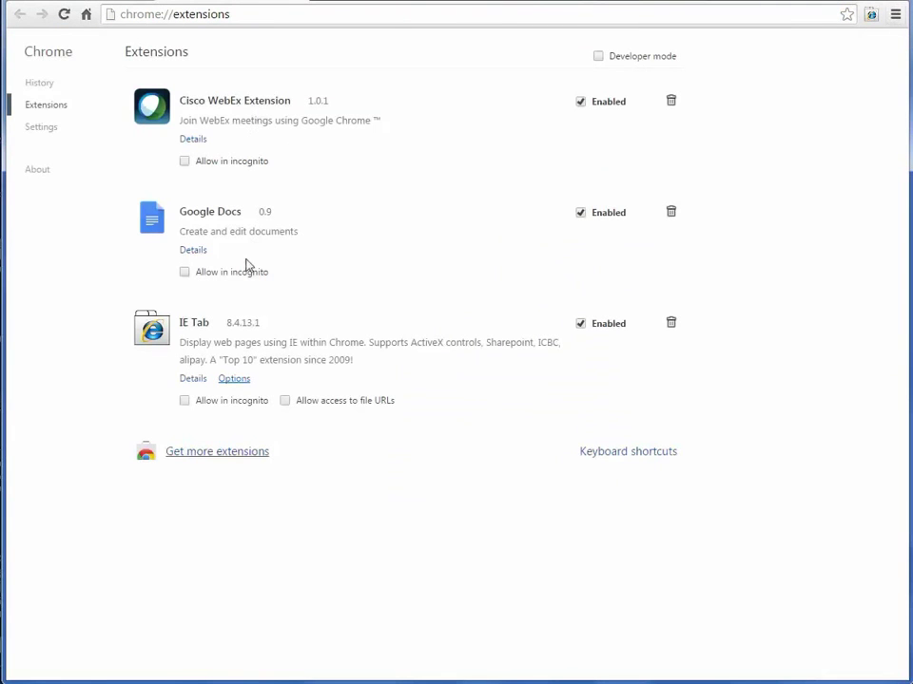
{"action": "mouse_move", "coordinate": [196, 471]}
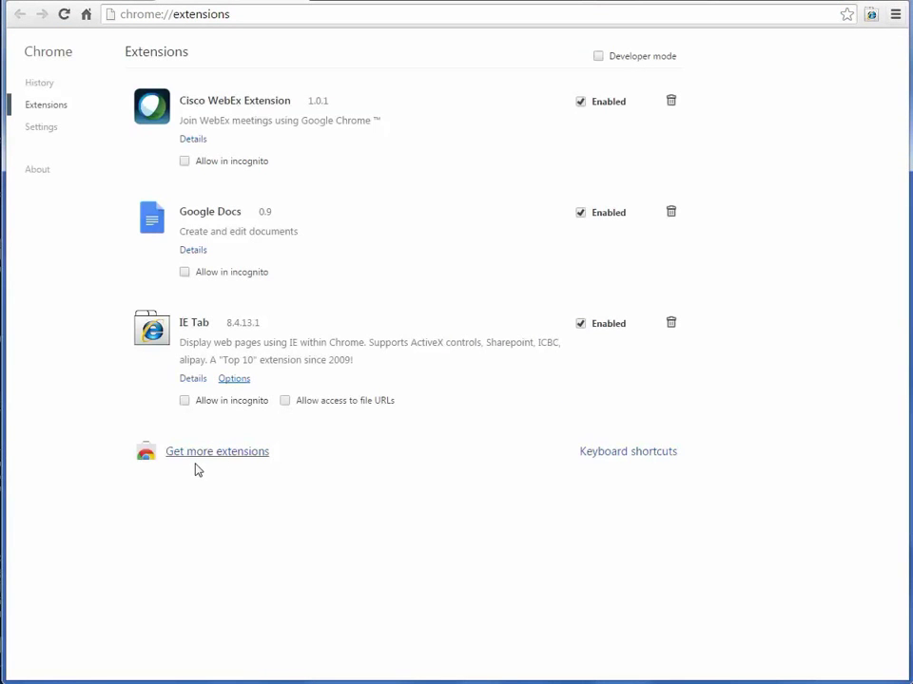
{"action": "mouse_move", "coordinate": [207, 466]}
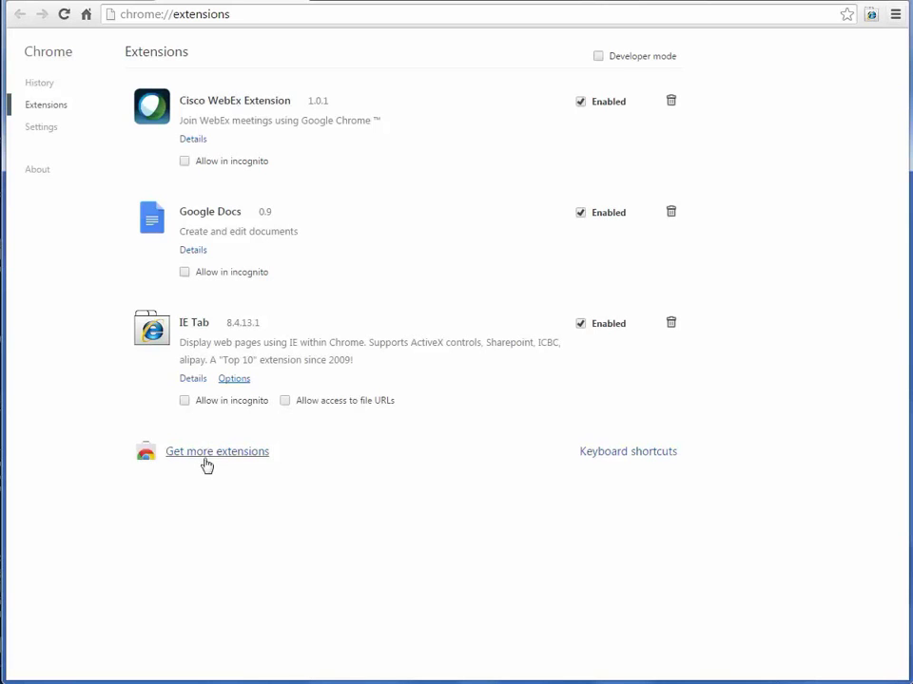
Search the Chrome Web Store for Mitel and add MiVoice Integration for Google
{"action": "left_click", "coordinate": [216, 451]}
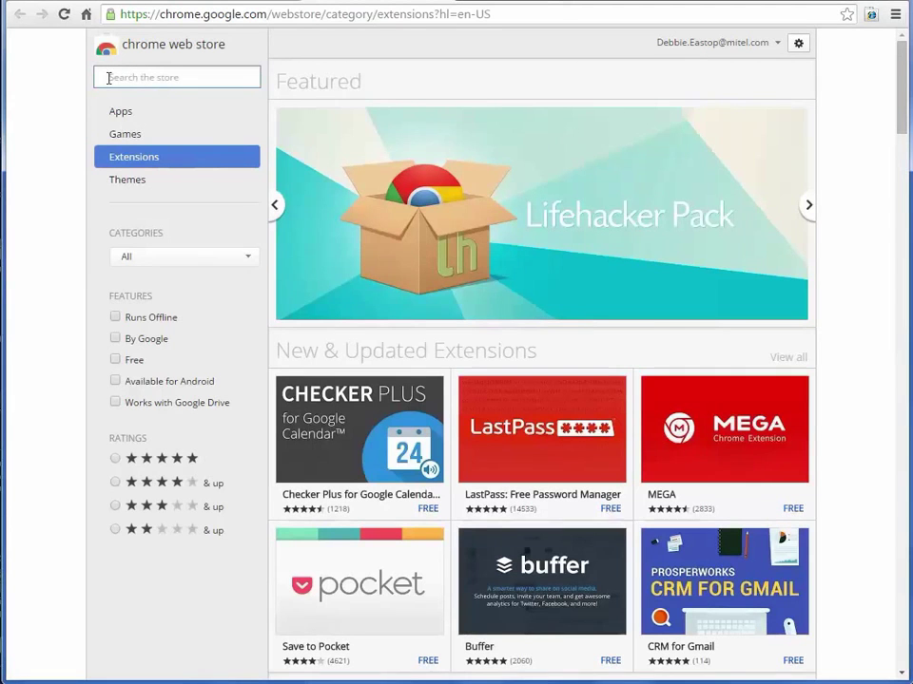
{"action": "type", "text": "Mitel"}
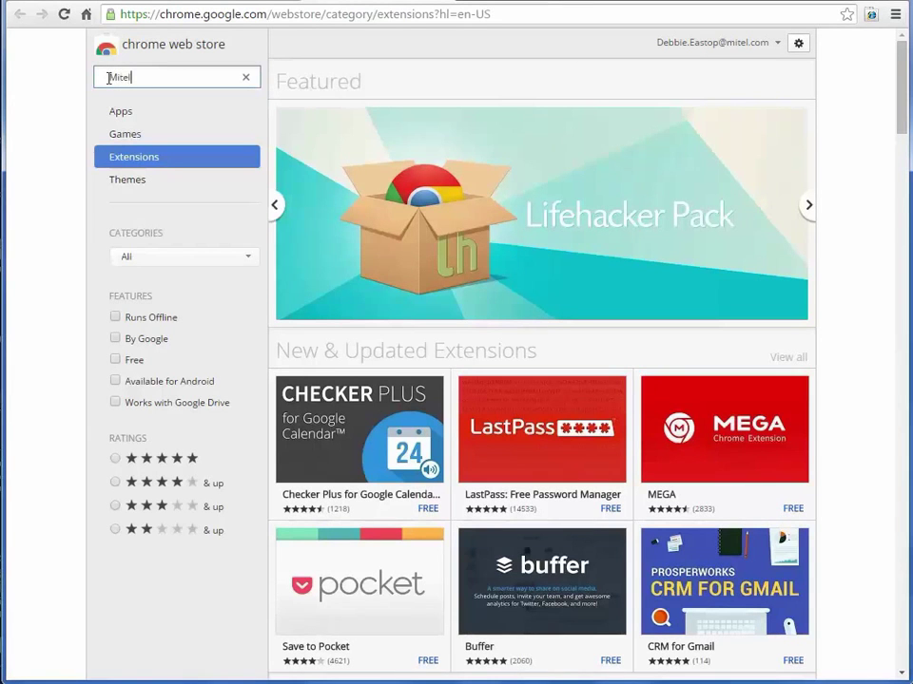
{"action": "key", "text": "Return"}
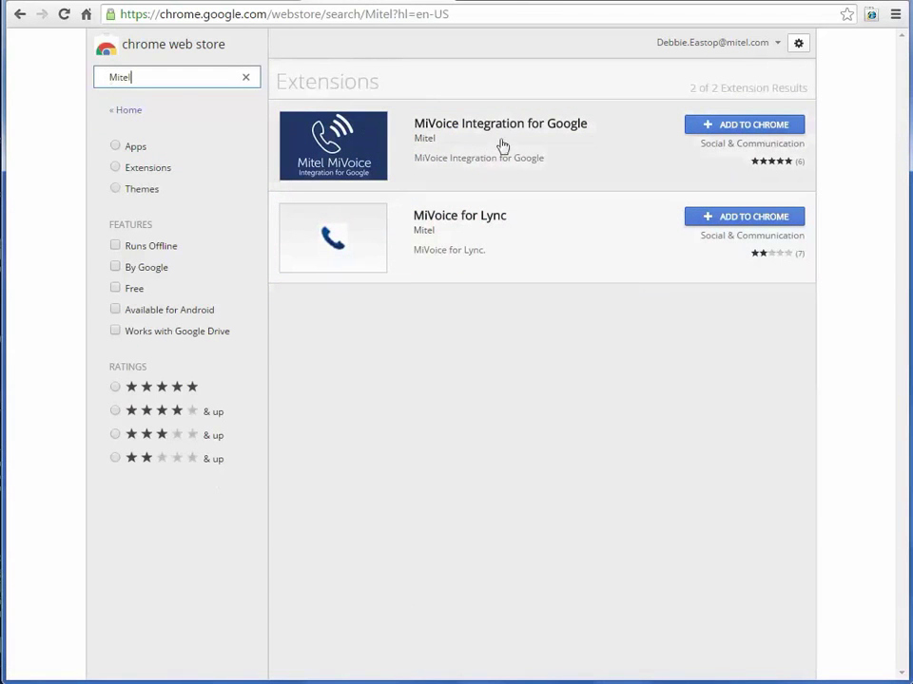
{"action": "mouse_move", "coordinate": [589, 129]}
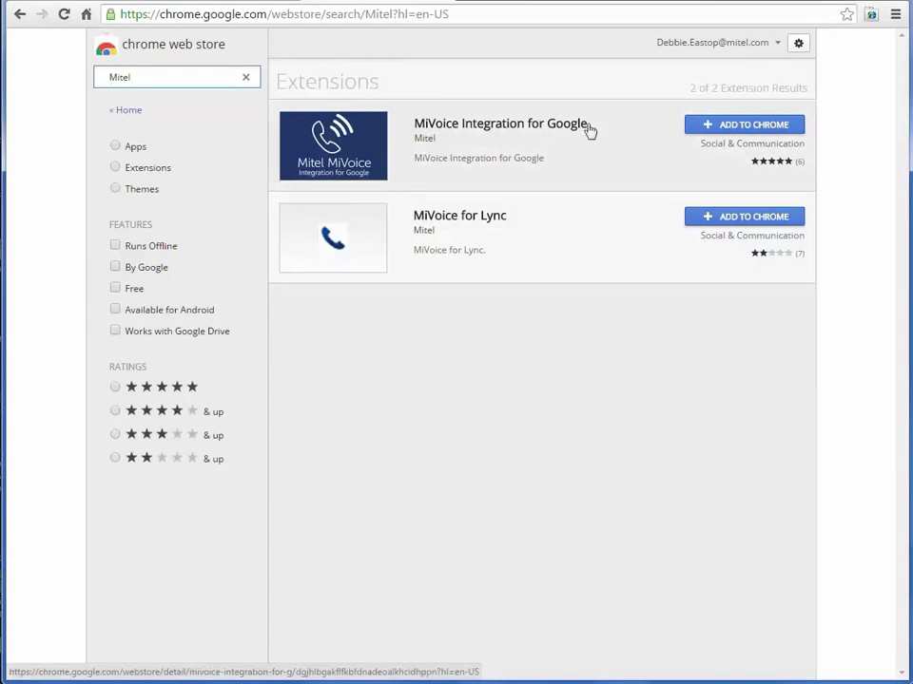
{"action": "mouse_move", "coordinate": [745, 125]}
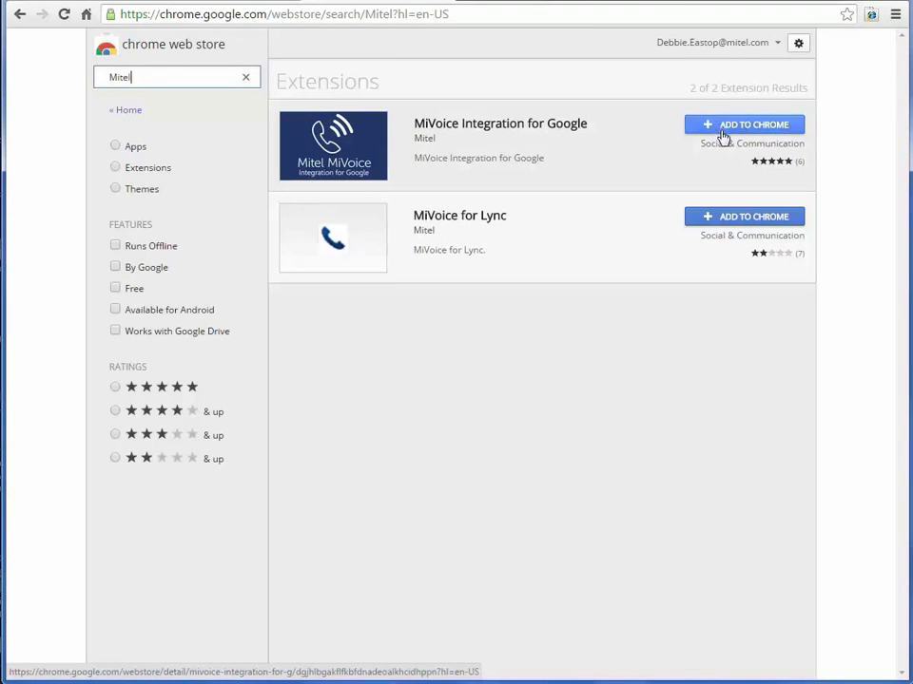
{"action": "left_click", "coordinate": [745, 126]}
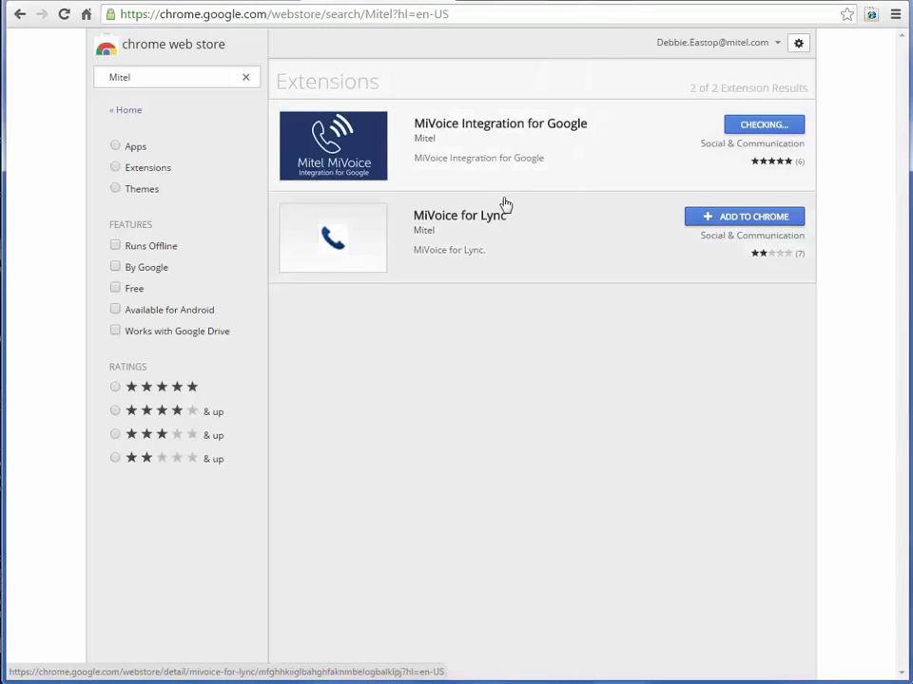
{"action": "left_click", "coordinate": [763, 126]}
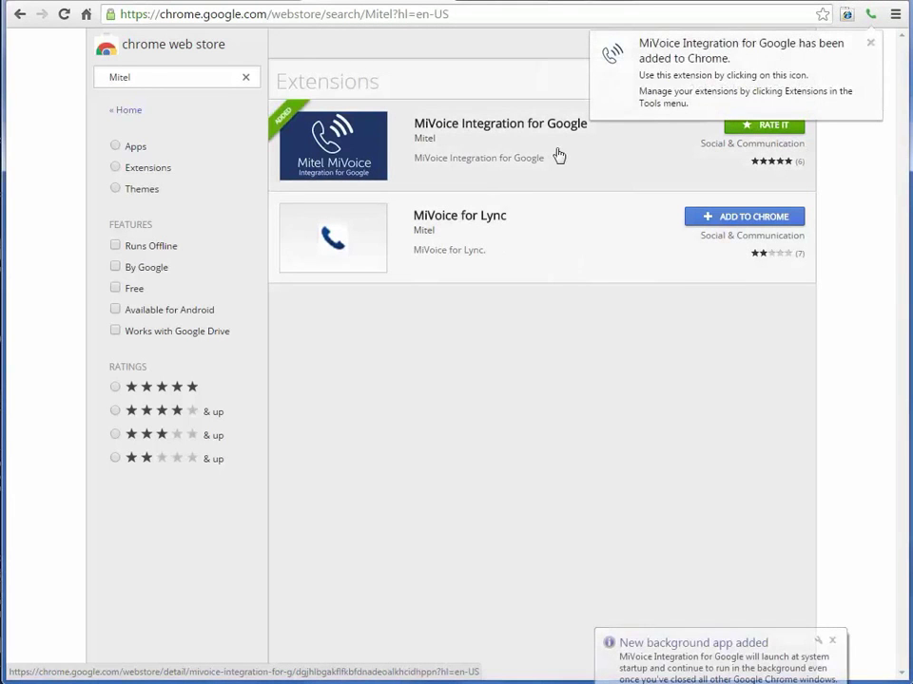
{"action": "mouse_move", "coordinate": [742, 84]}
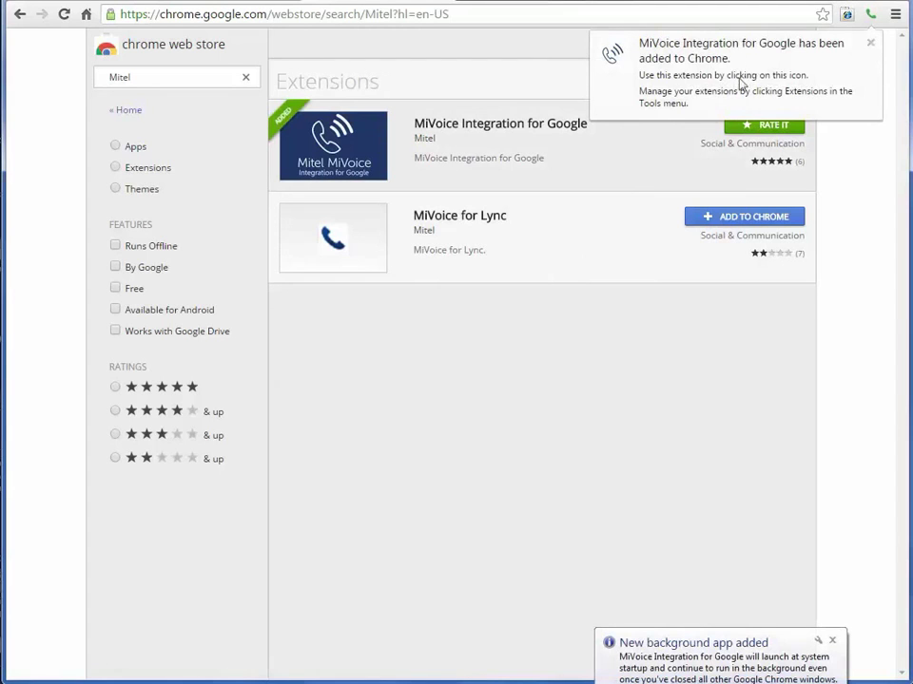
{"action": "mouse_move", "coordinate": [711, 105]}
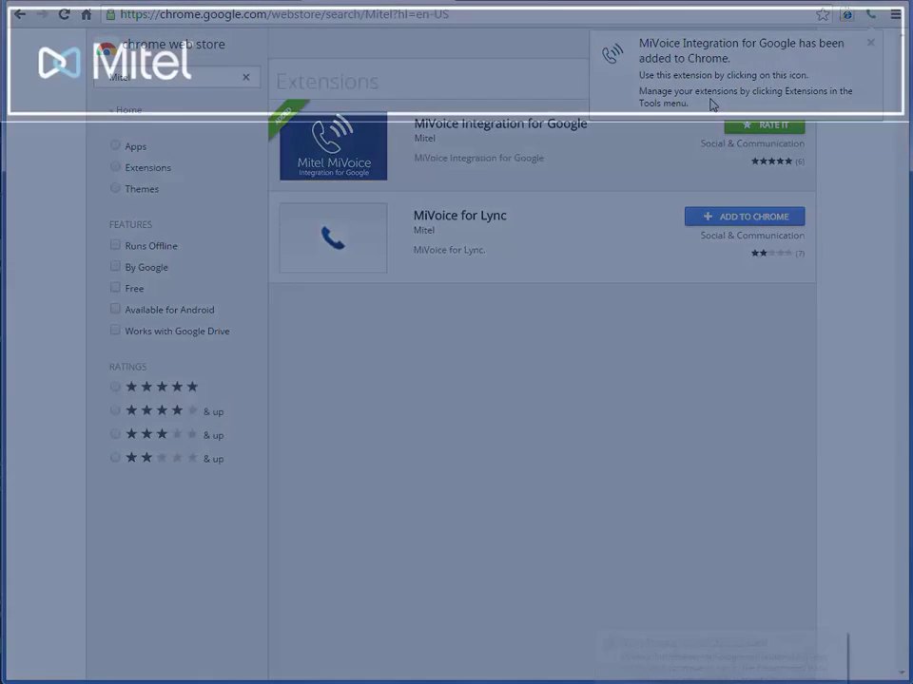
Bring up the MiVoice extension's Options page from its toolbar icon
{"action": "left_click", "coordinate": [498, 140]}
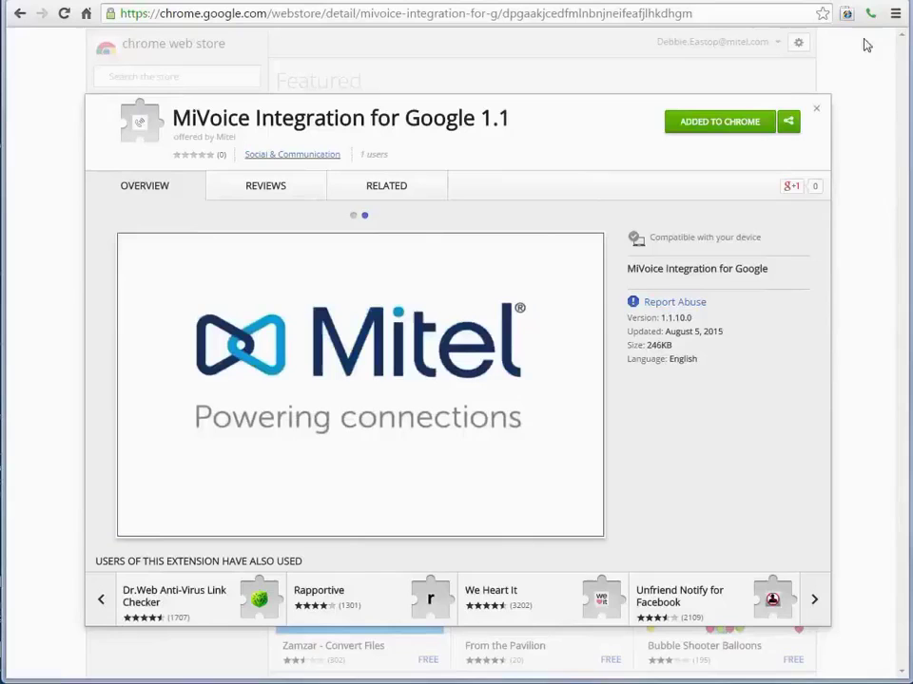
{"action": "right_click", "coordinate": [869, 13]}
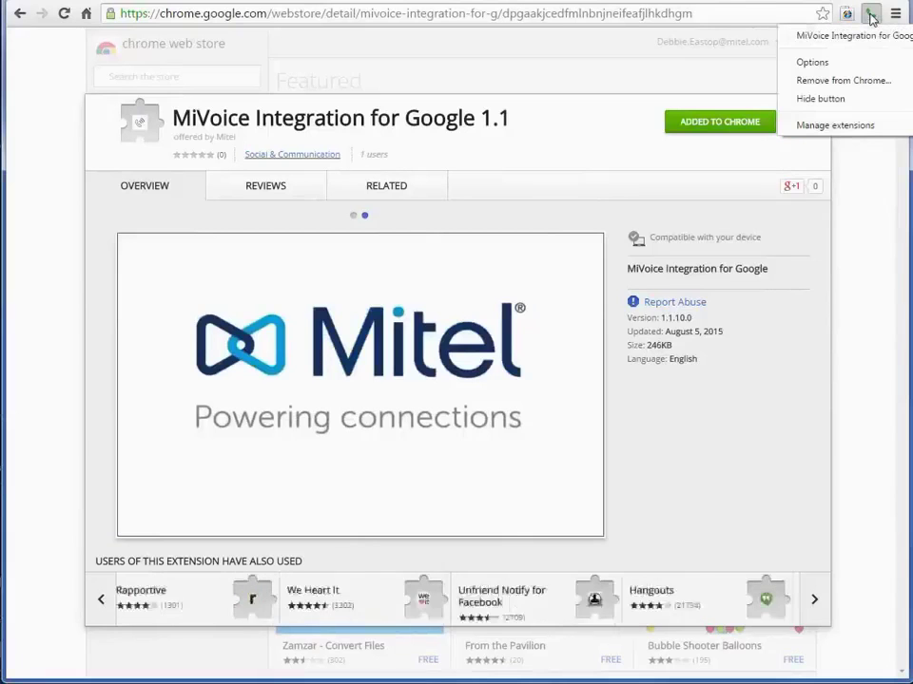
{"action": "left_click", "coordinate": [810, 61]}
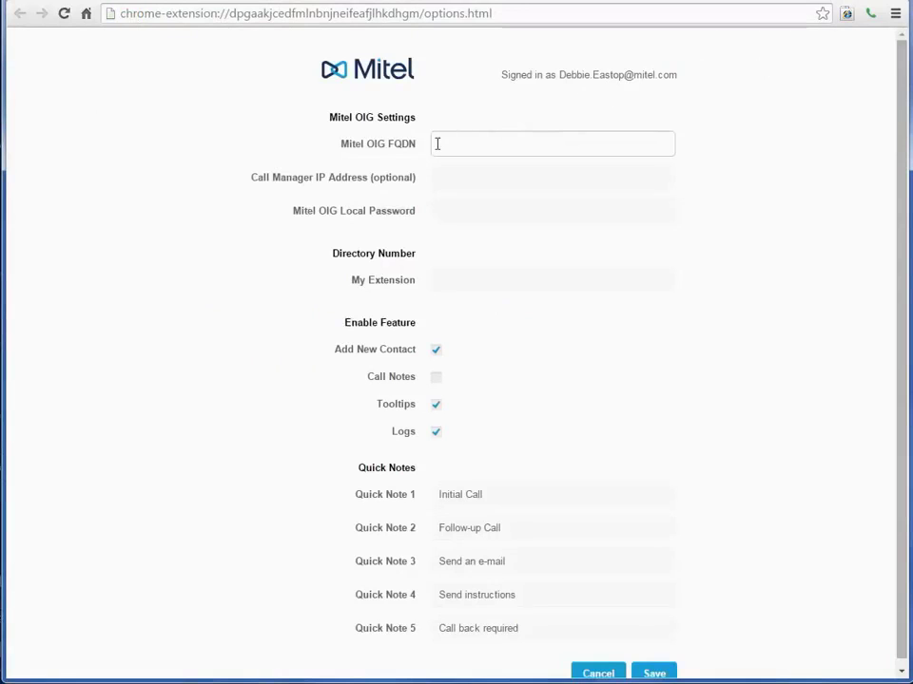
Enter OIG server oig1.mitel.com, the local password and extension 74389
{"action": "type", "text": "oi"}
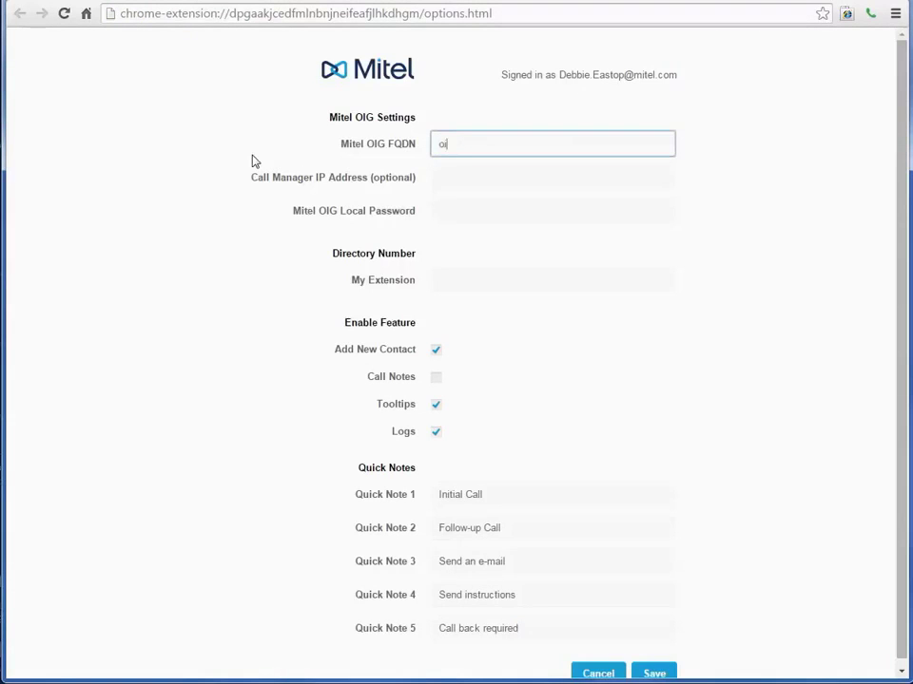
{"action": "type", "text": "g1 mi"}
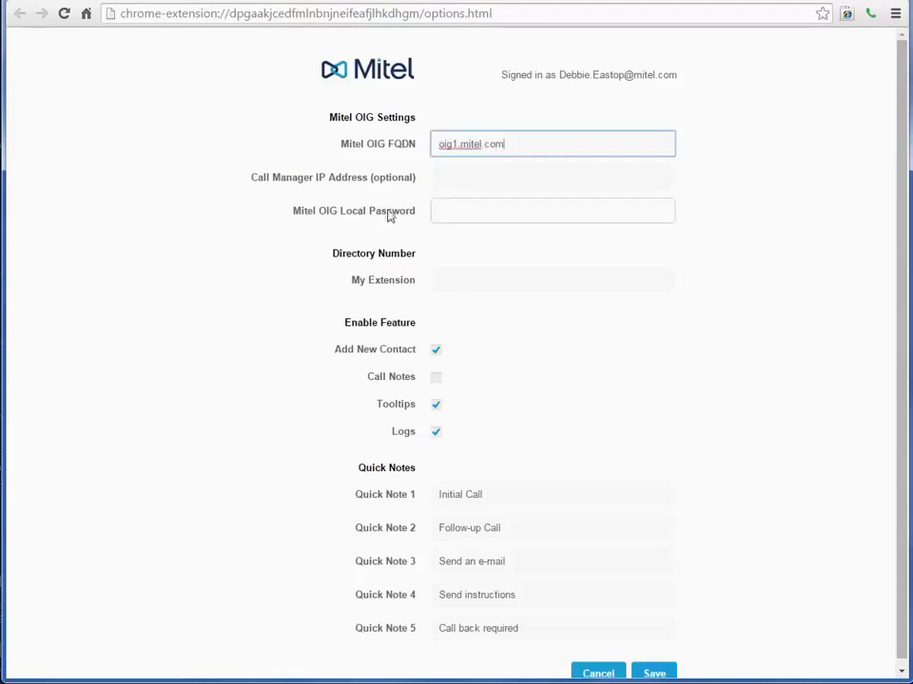
{"action": "left_click", "coordinate": [551, 209]}
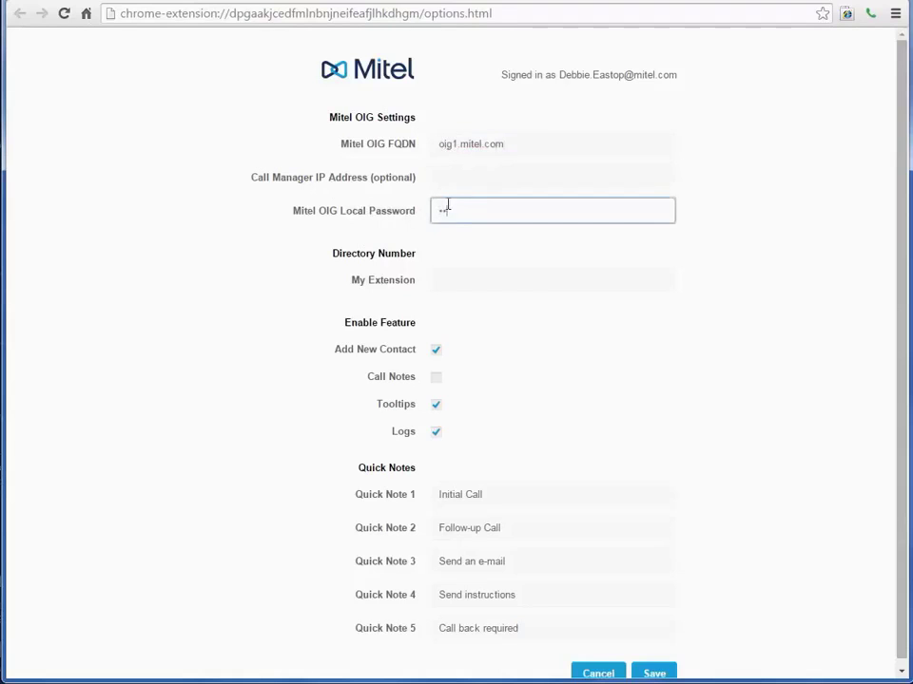
{"action": "type", "text": "password"}
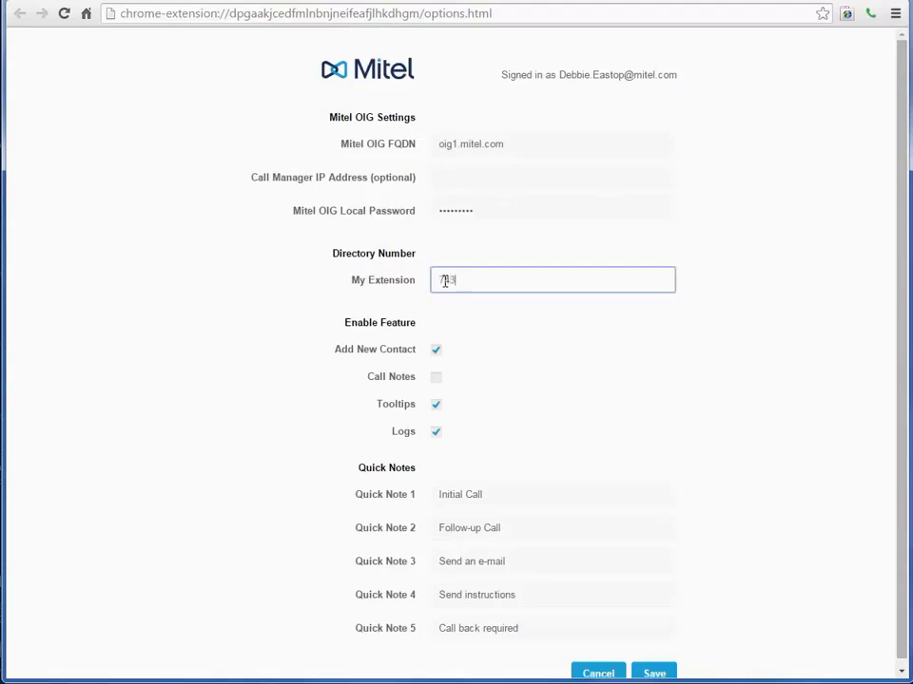
{"action": "type", "text": "4389"}
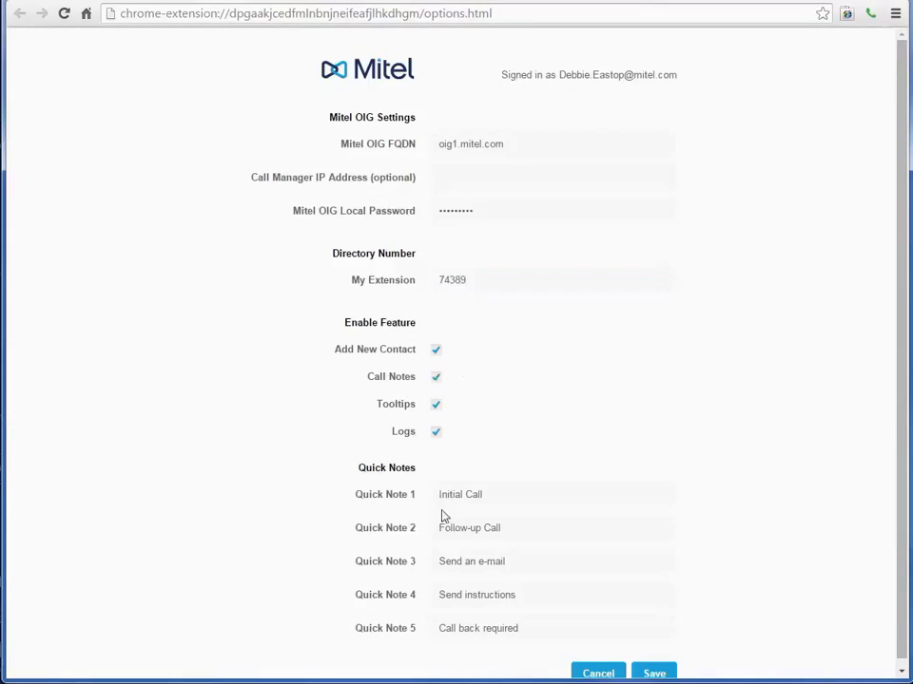
Replace the Quick Note 1 text with 'First Call'
{"action": "double_click", "coordinate": [460, 494]}
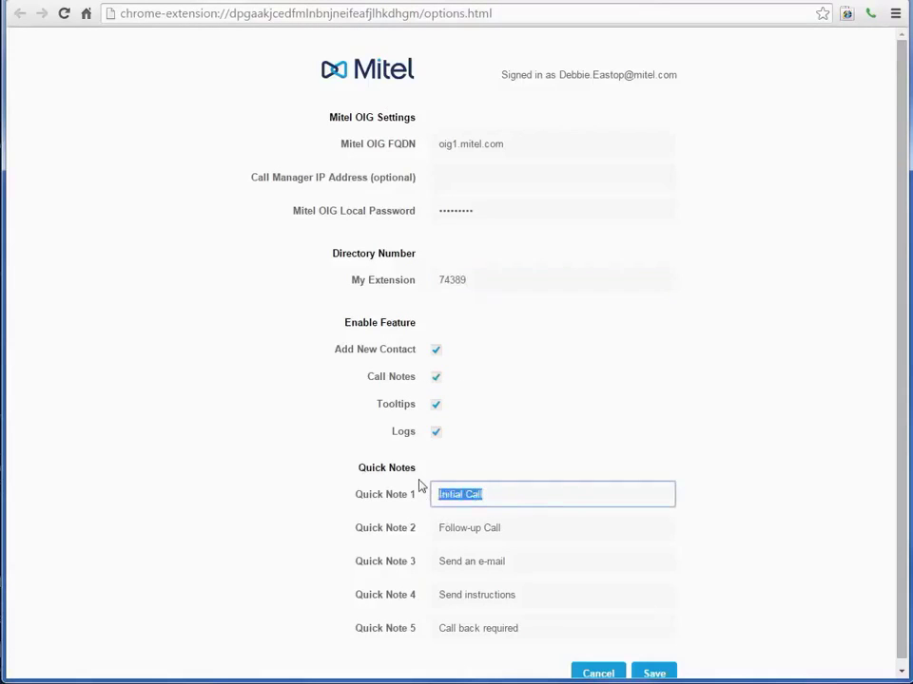
{"action": "type", "text": "First Call"}
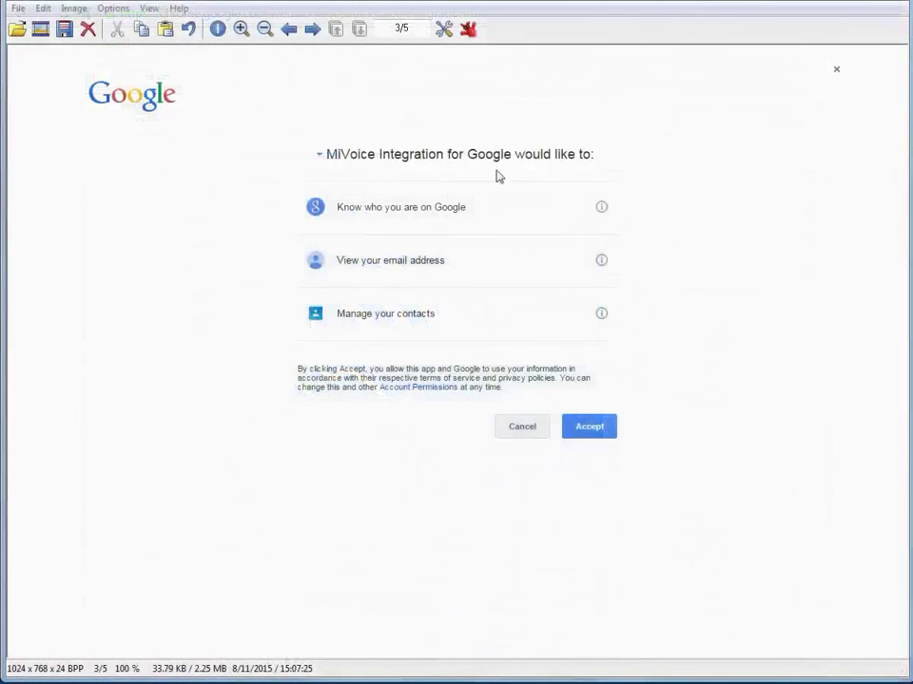
{"action": "mouse_move", "coordinate": [403, 275]}
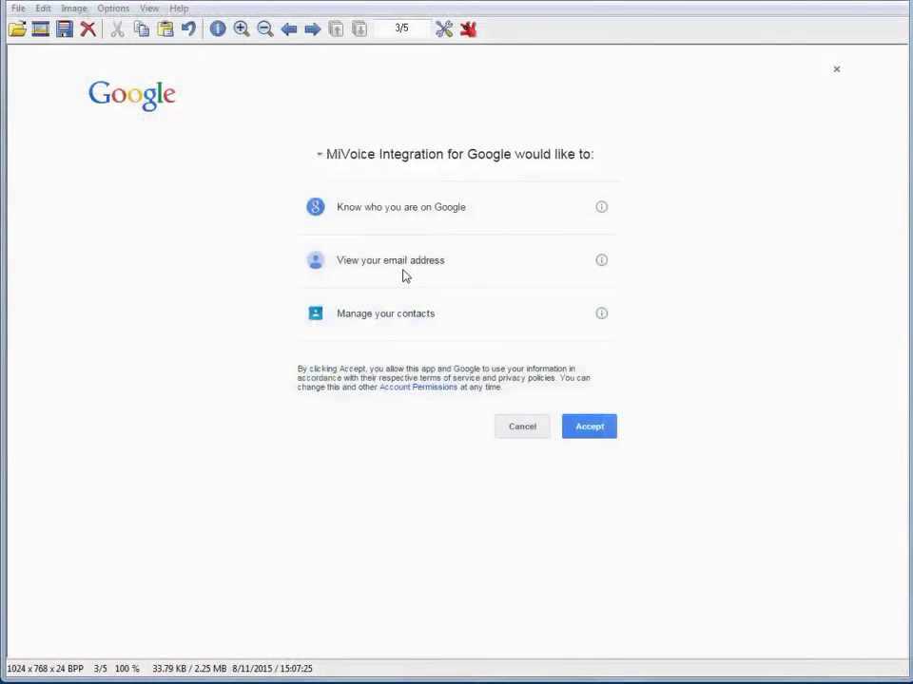
{"action": "mouse_move", "coordinate": [434, 384]}
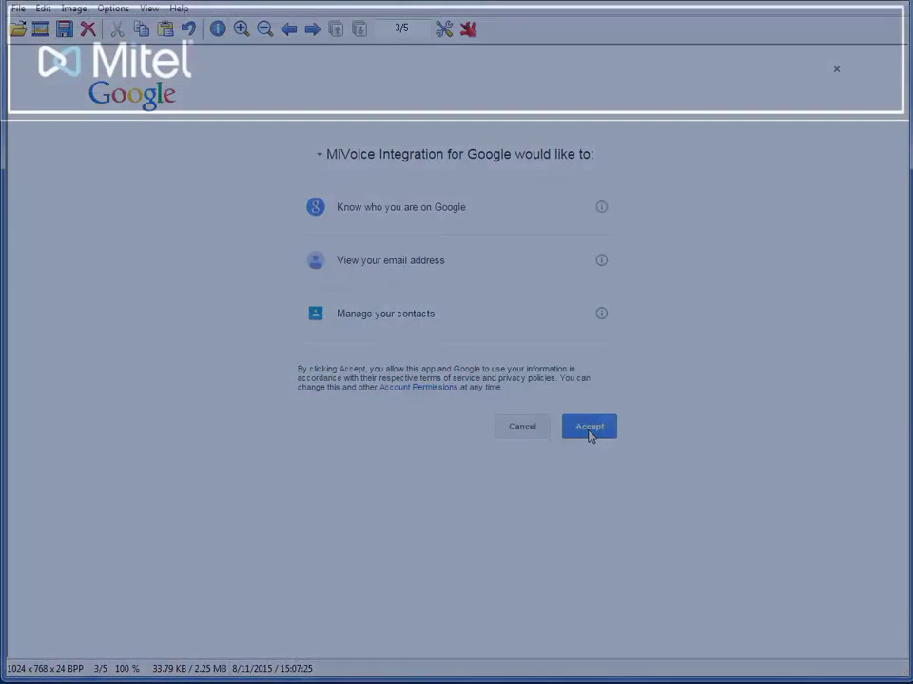
Accept the Google permissions request for the MiVoice Integration extension
{"action": "left_click", "coordinate": [589, 426]}
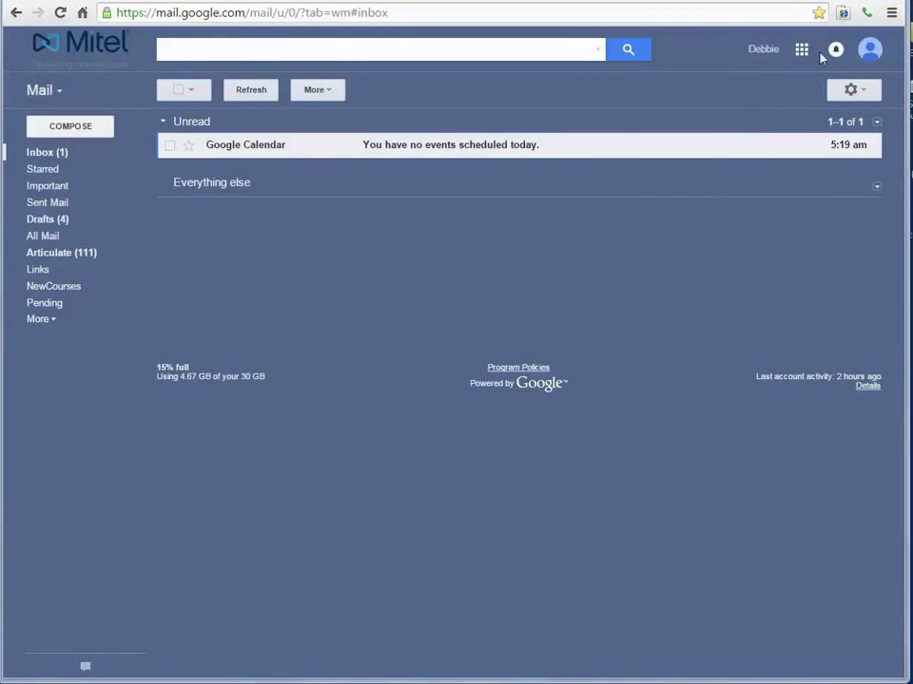
Browse the MiVoice panel's All Calls, Missed, Received and Dialed call lists
{"action": "left_click", "coordinate": [863, 11]}
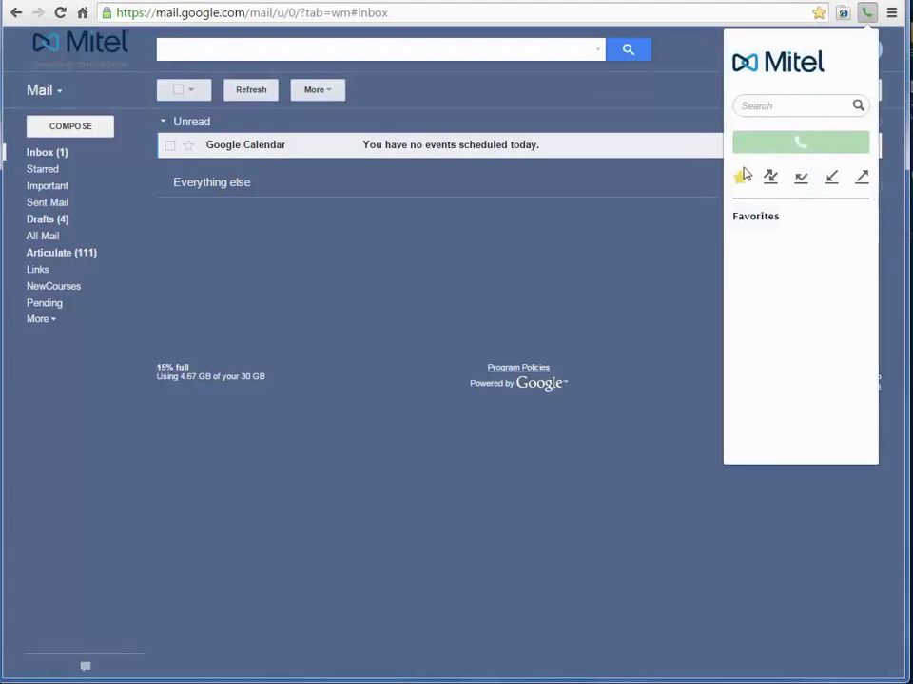
{"action": "mouse_move", "coordinate": [741, 181]}
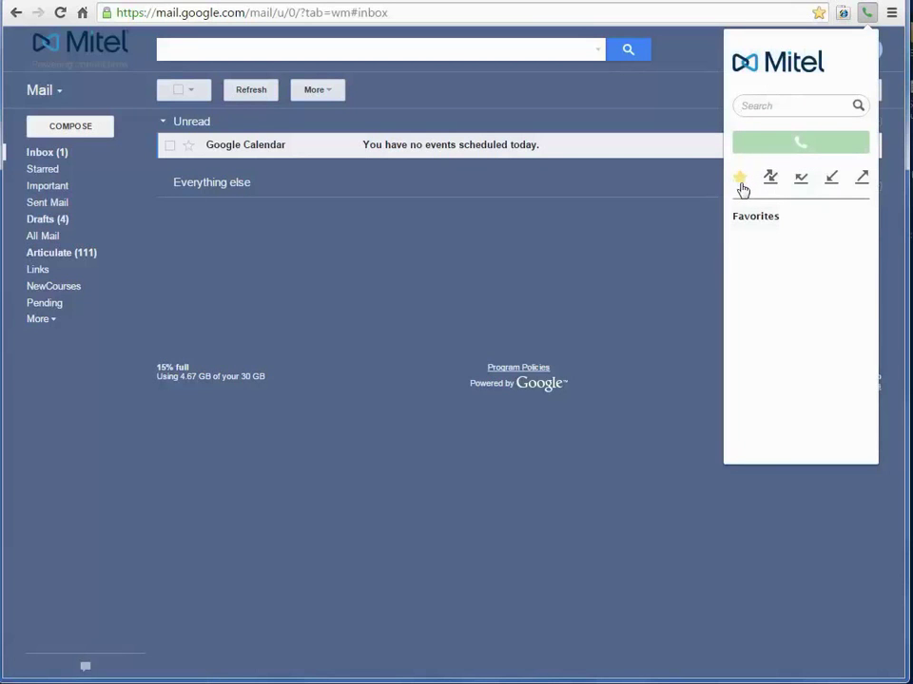
{"action": "left_click", "coordinate": [770, 179]}
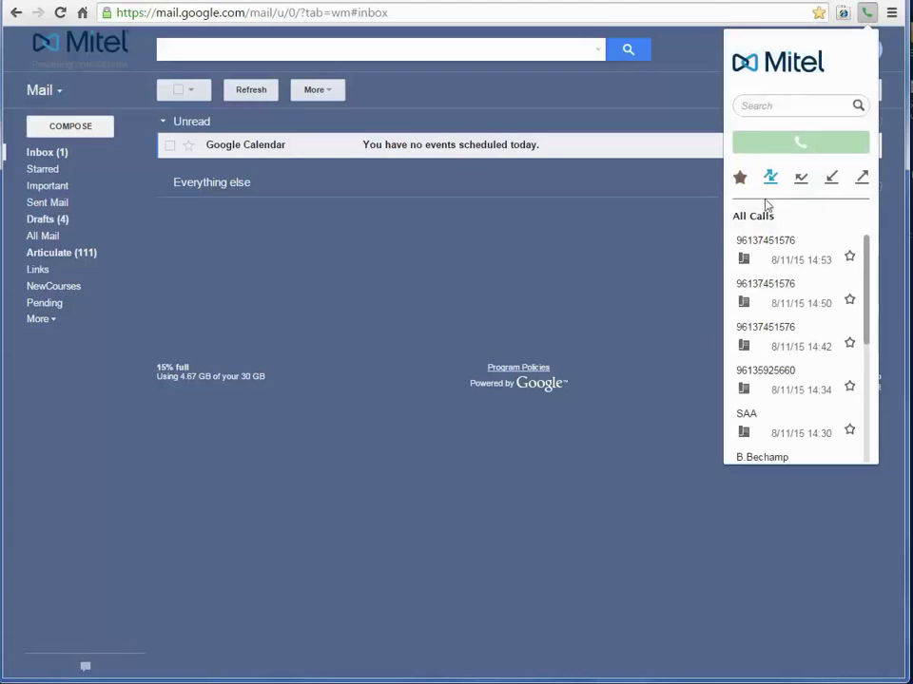
{"action": "mouse_move", "coordinate": [803, 183]}
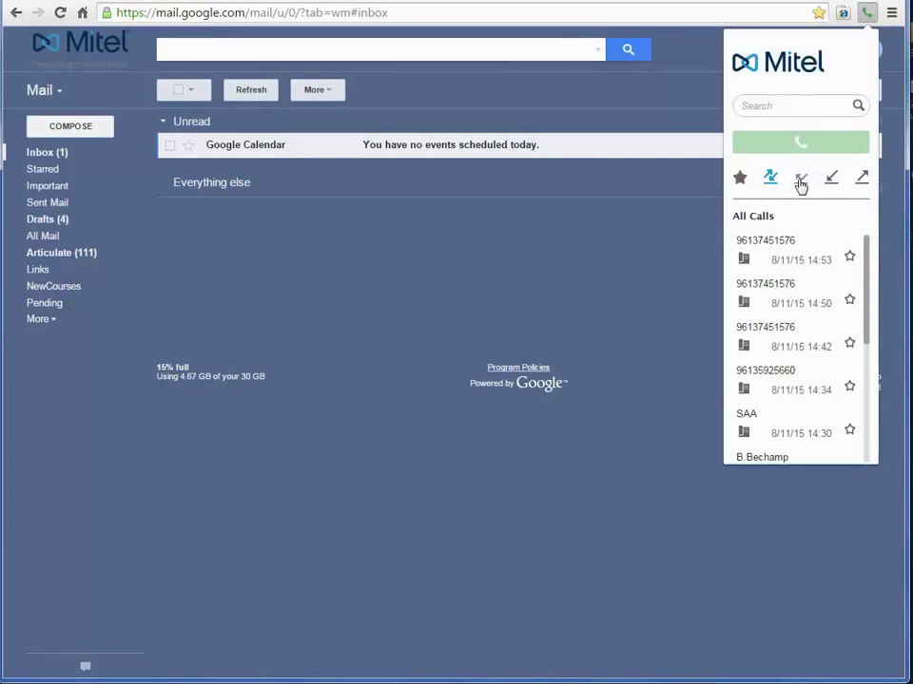
{"action": "left_click", "coordinate": [800, 179]}
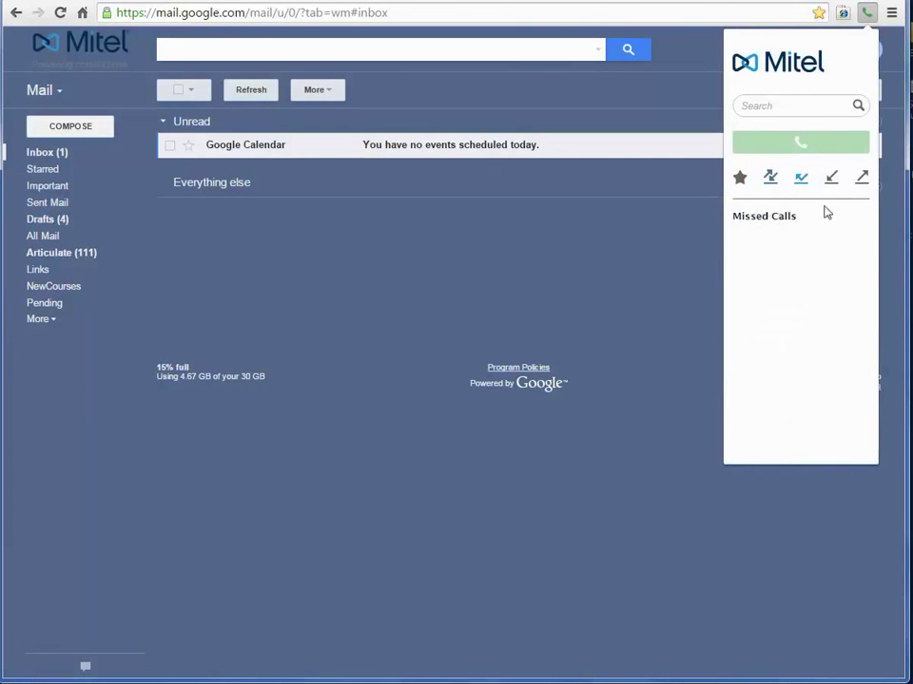
{"action": "left_click", "coordinate": [801, 179]}
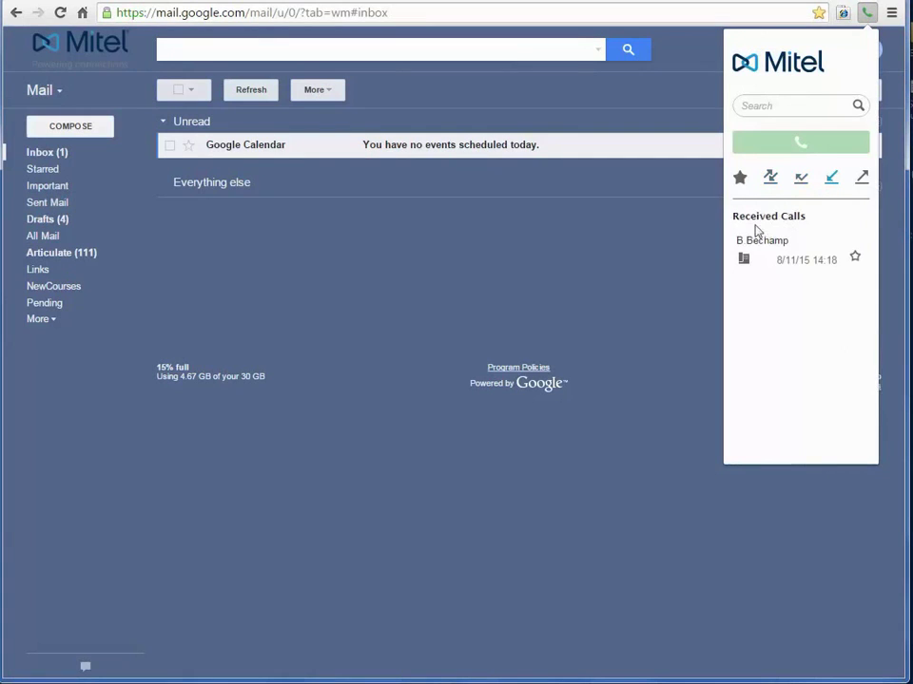
{"action": "left_click", "coordinate": [861, 179]}
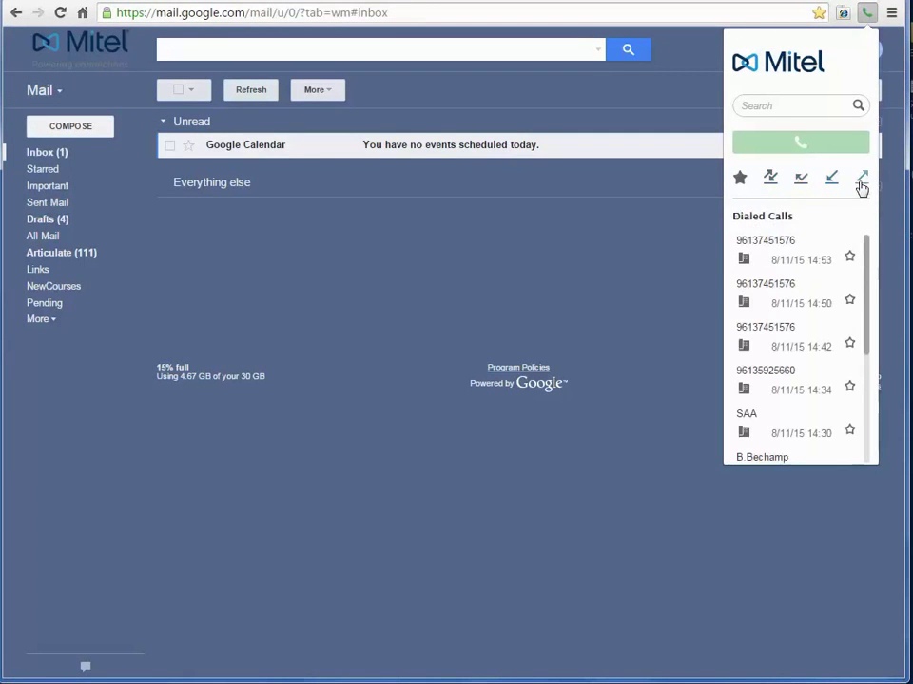
{"action": "mouse_move", "coordinate": [783, 228]}
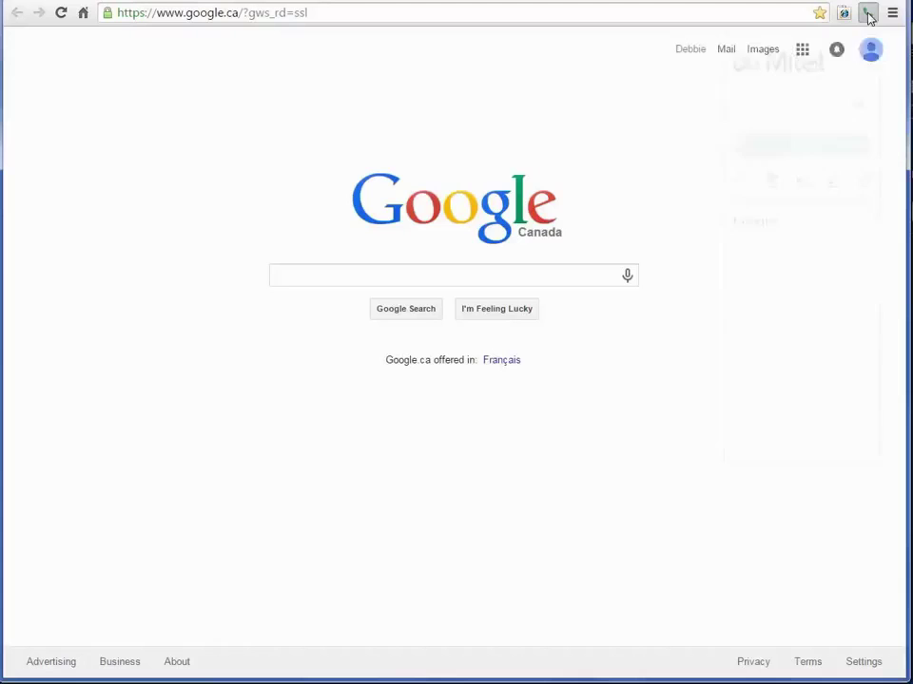
{"action": "left_click", "coordinate": [867, 12]}
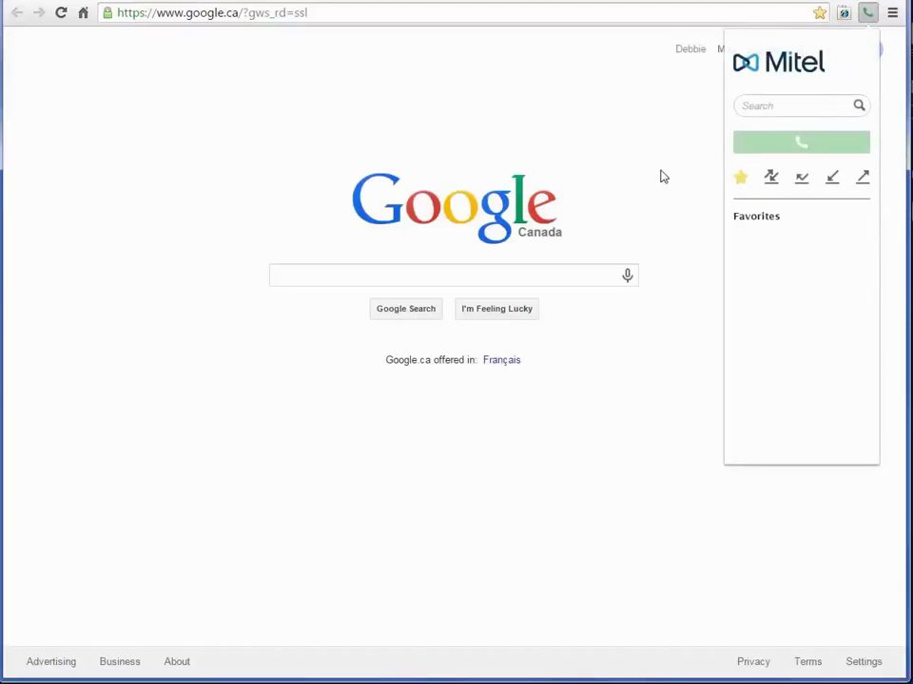
{"action": "type", "text": "B"}
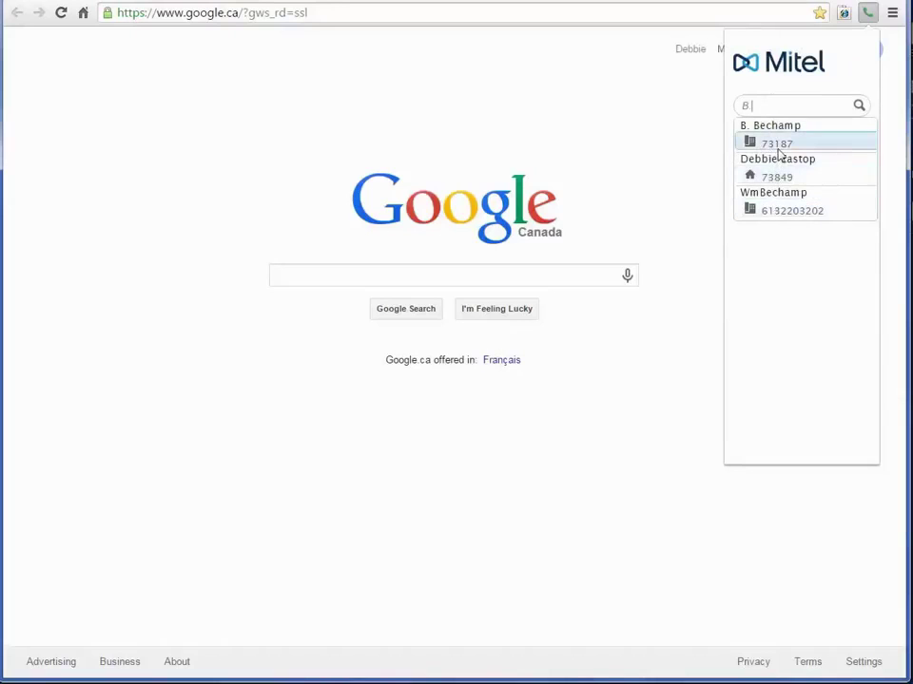
{"action": "left_click", "coordinate": [770, 133]}
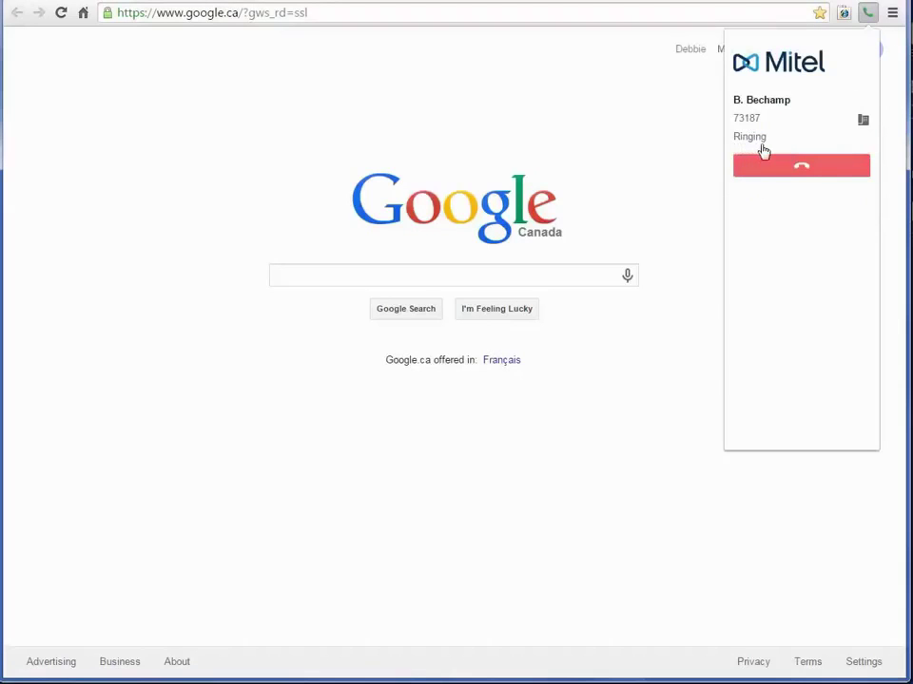
{"action": "left_click", "coordinate": [803, 167]}
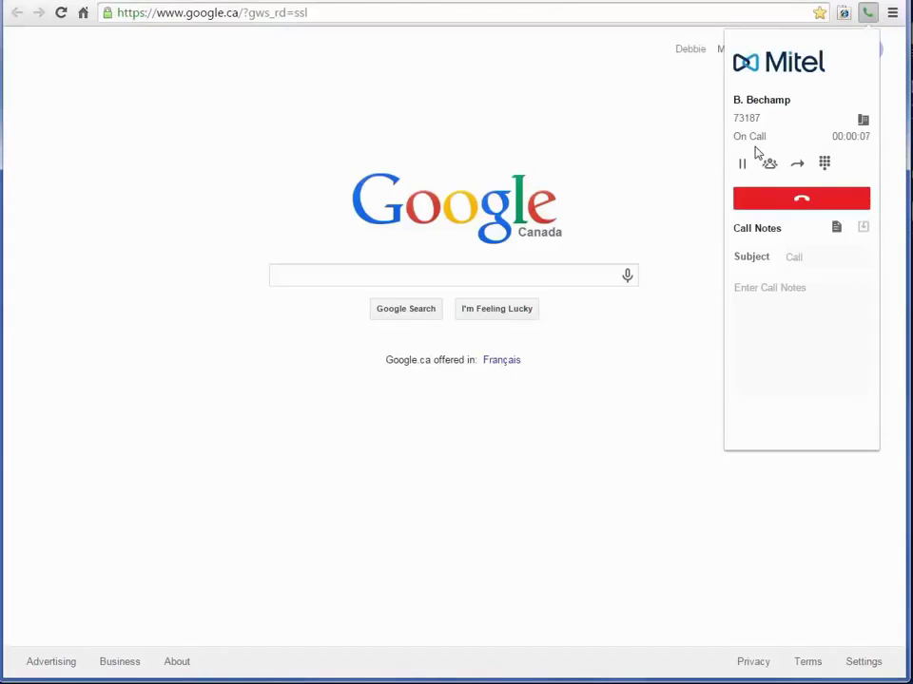
{"action": "mouse_move", "coordinate": [741, 164]}
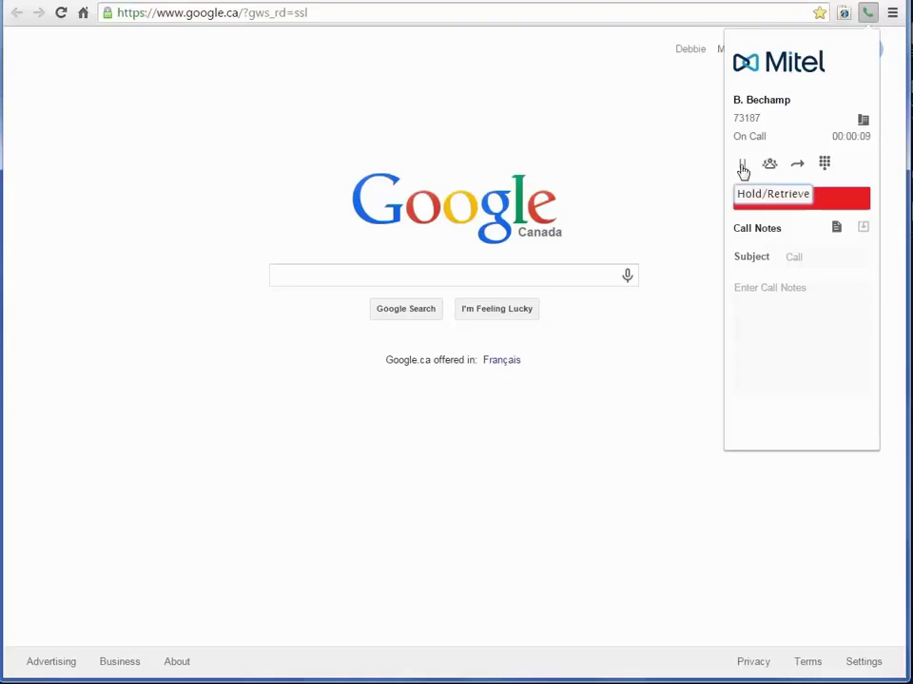
Hold and resume the call, start a transfer, and show then hide the dialpad
{"action": "left_click", "coordinate": [742, 163]}
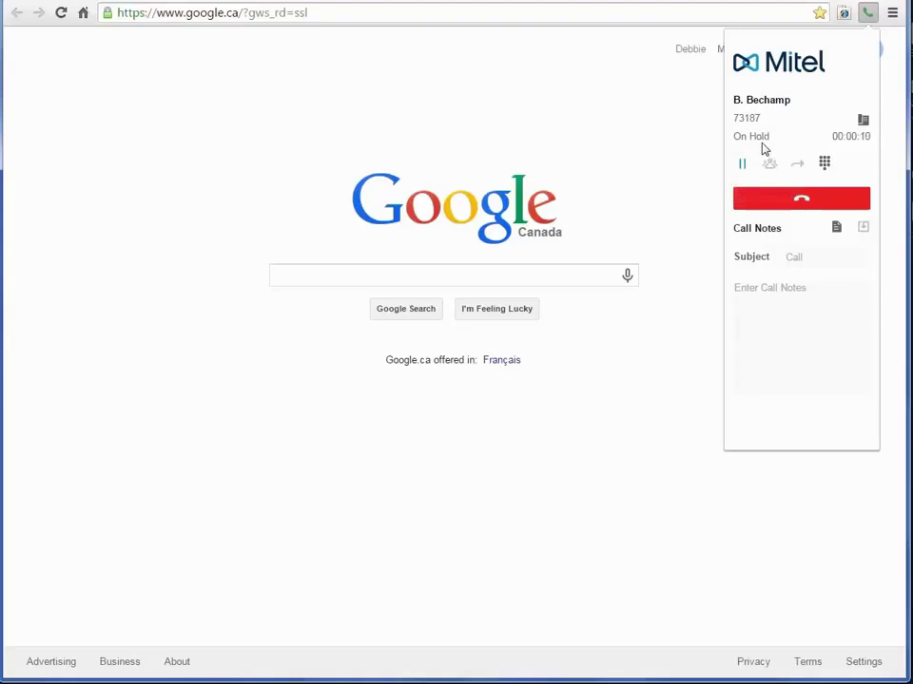
{"action": "left_click", "coordinate": [741, 163]}
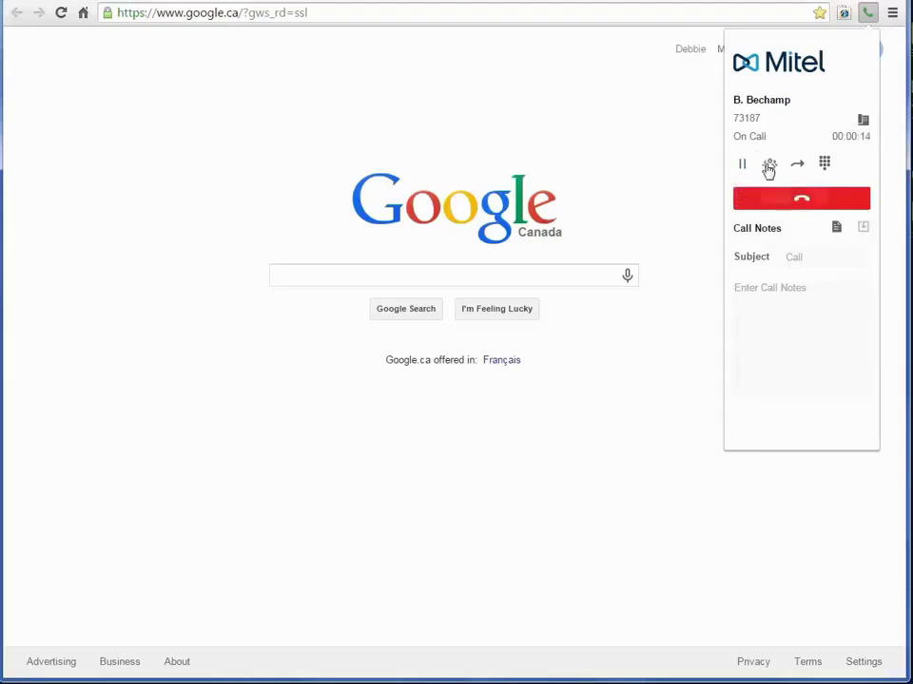
{"action": "left_click", "coordinate": [769, 163]}
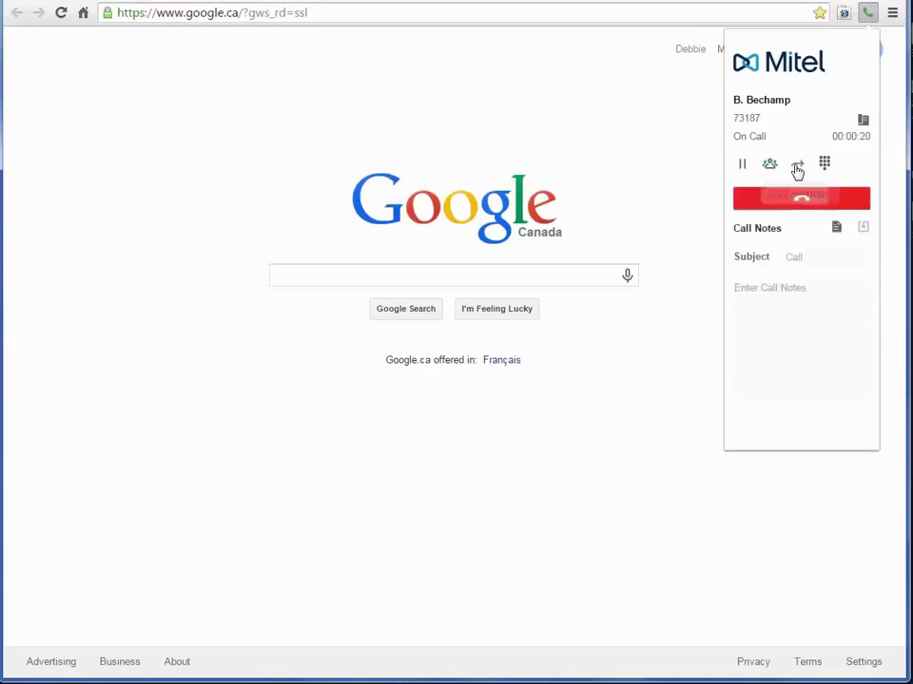
{"action": "left_click", "coordinate": [796, 163]}
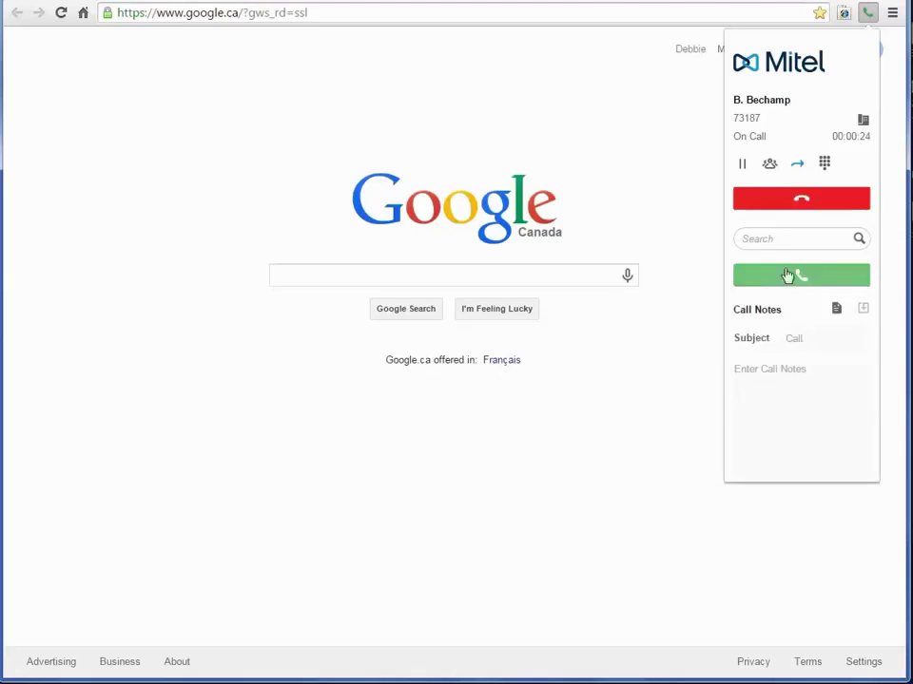
{"action": "mouse_move", "coordinate": [797, 164]}
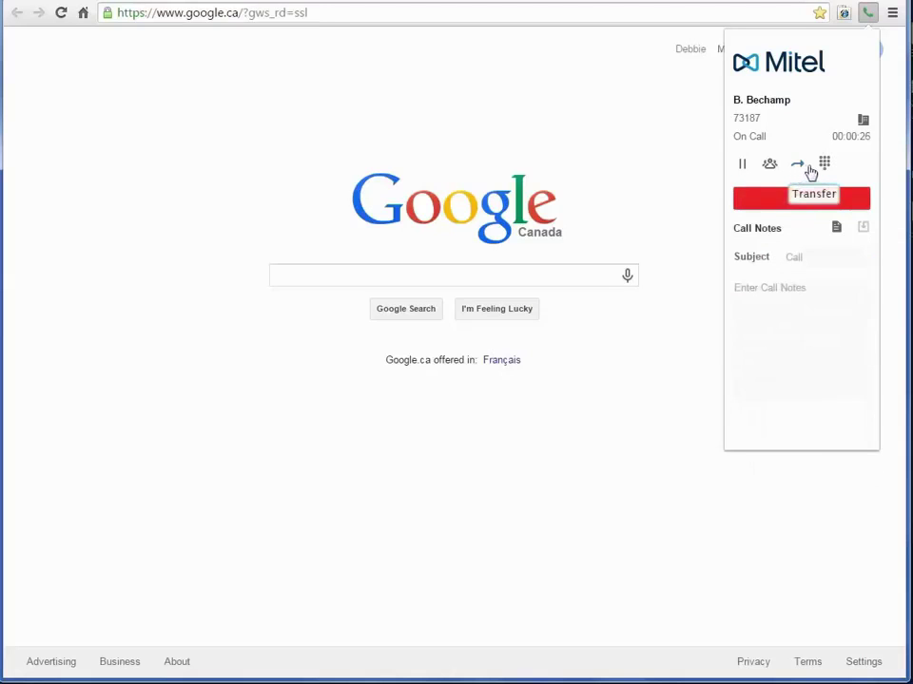
{"action": "left_click", "coordinate": [823, 163]}
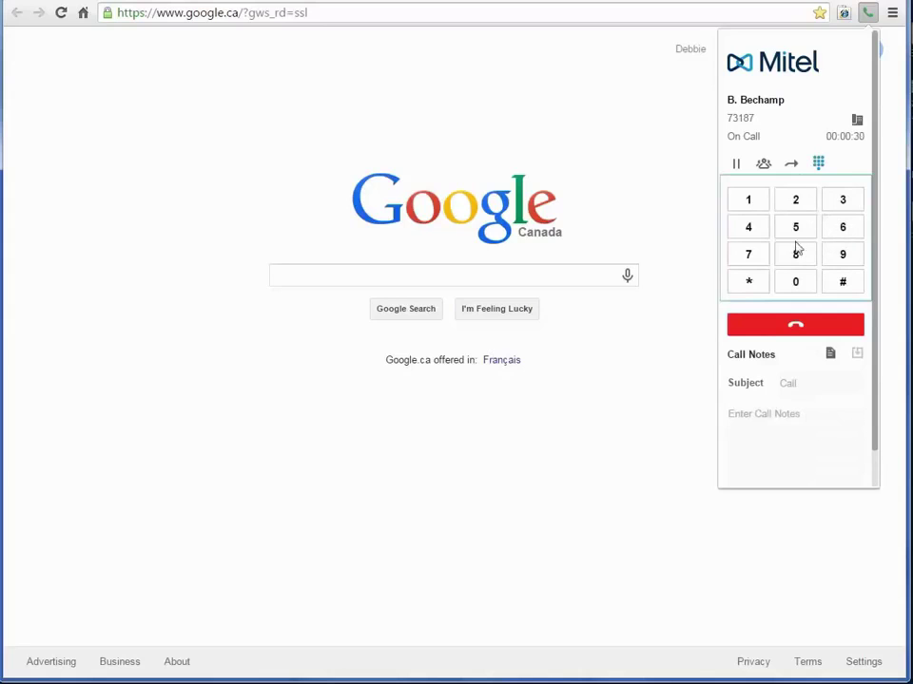
{"action": "mouse_move", "coordinate": [818, 163]}
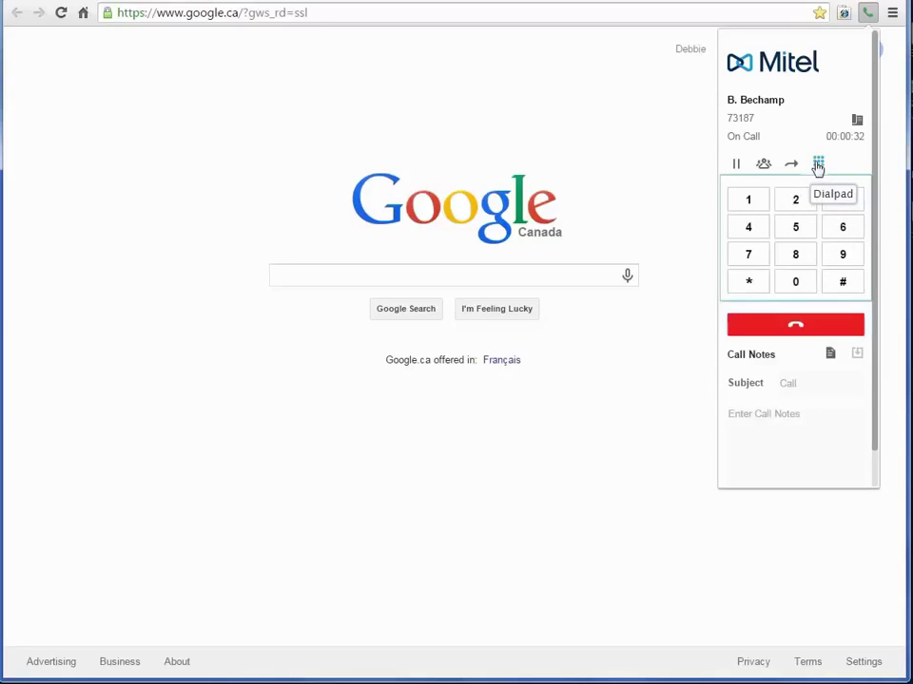
{"action": "left_click", "coordinate": [820, 164]}
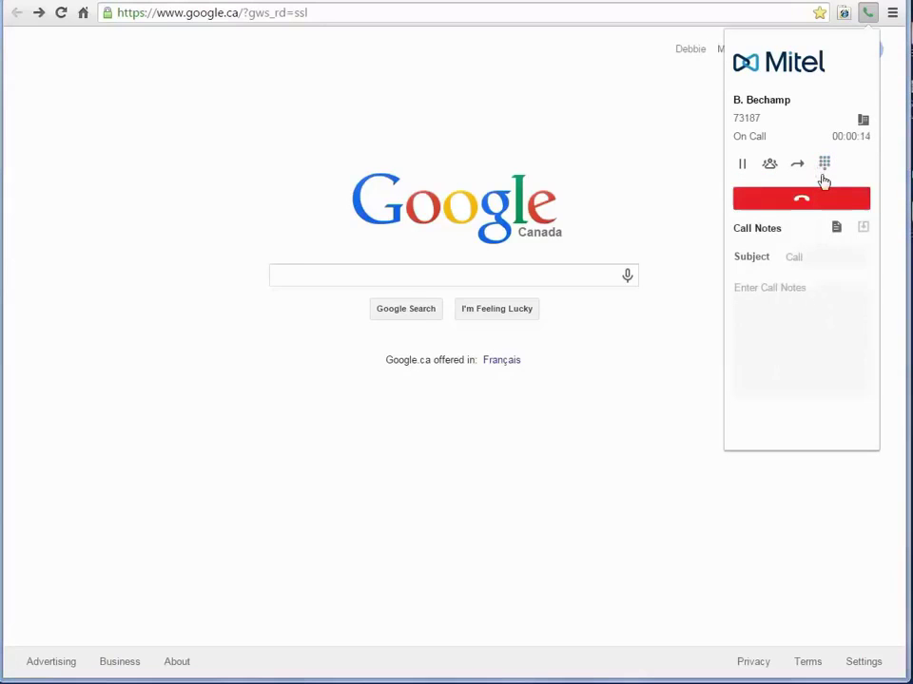
{"action": "mouse_move", "coordinate": [806, 227]}
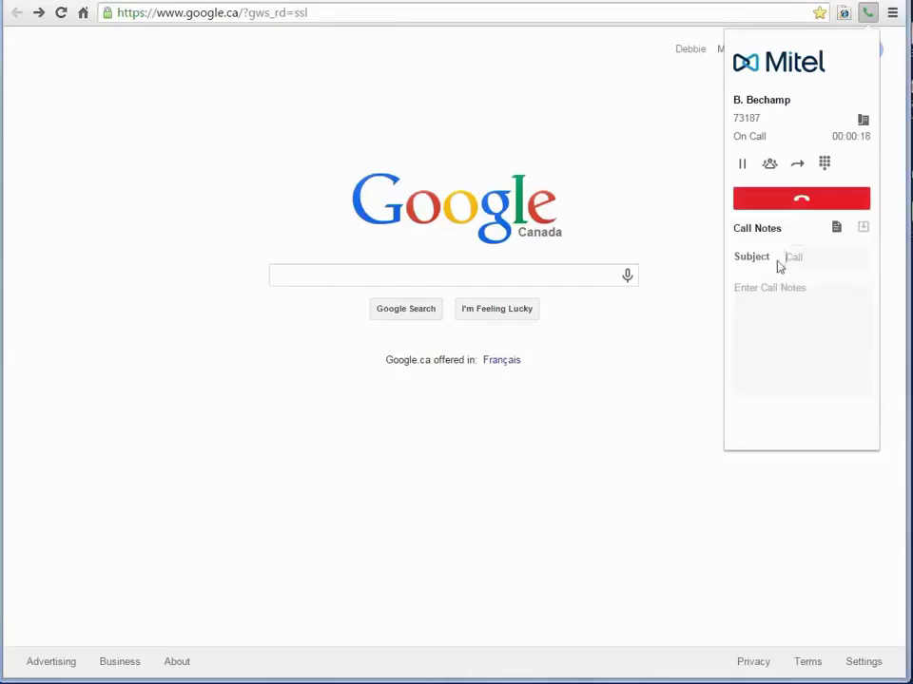
Give the call note the subject Info and add the 'Send an e-mail' quick note
{"action": "type", "text": "Information"}
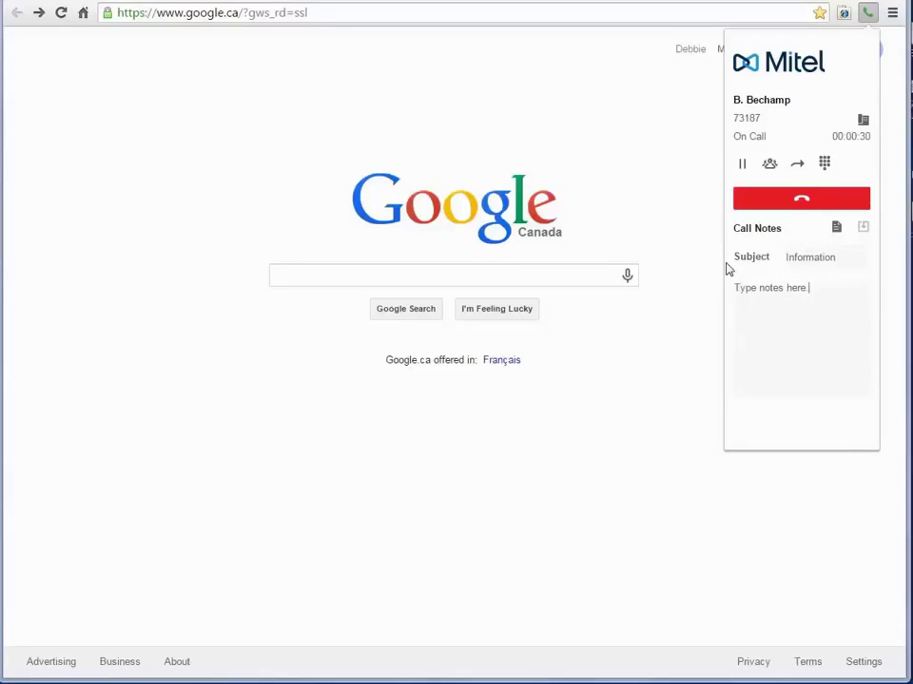
{"action": "left_click", "coordinate": [837, 228]}
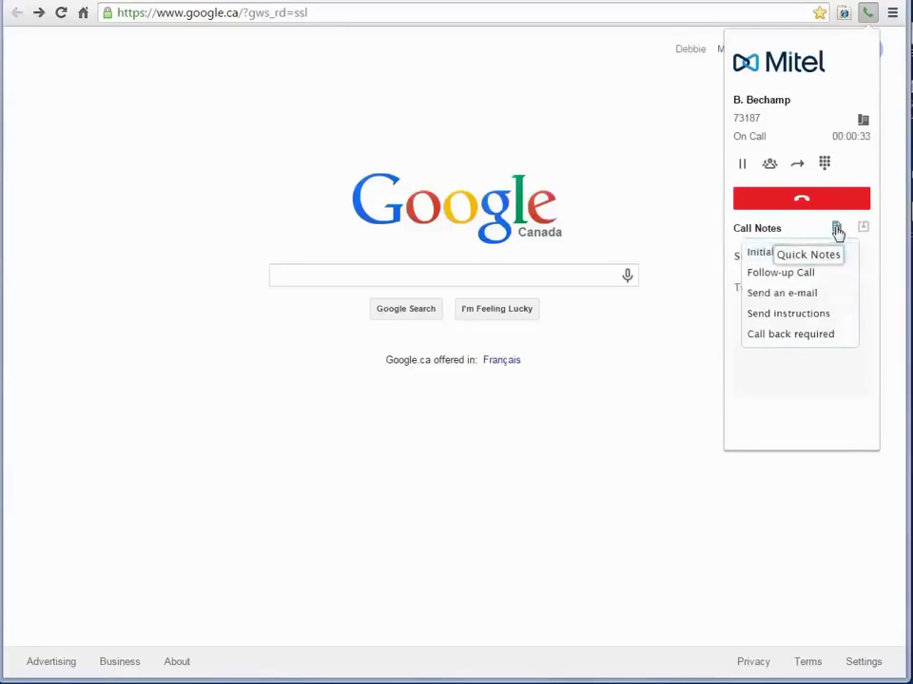
{"action": "mouse_move", "coordinate": [787, 314]}
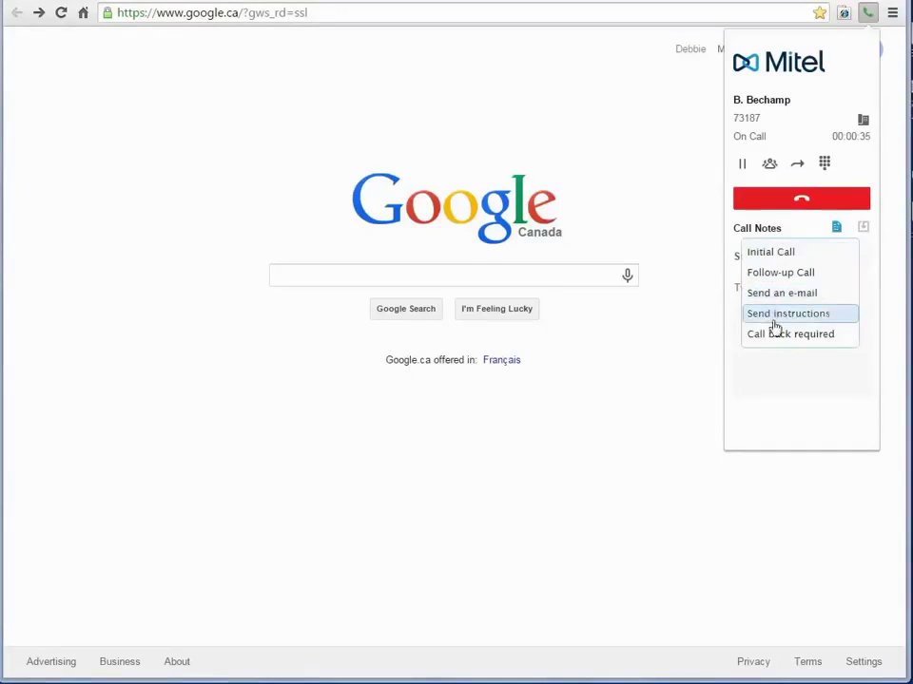
{"action": "mouse_move", "coordinate": [782, 293]}
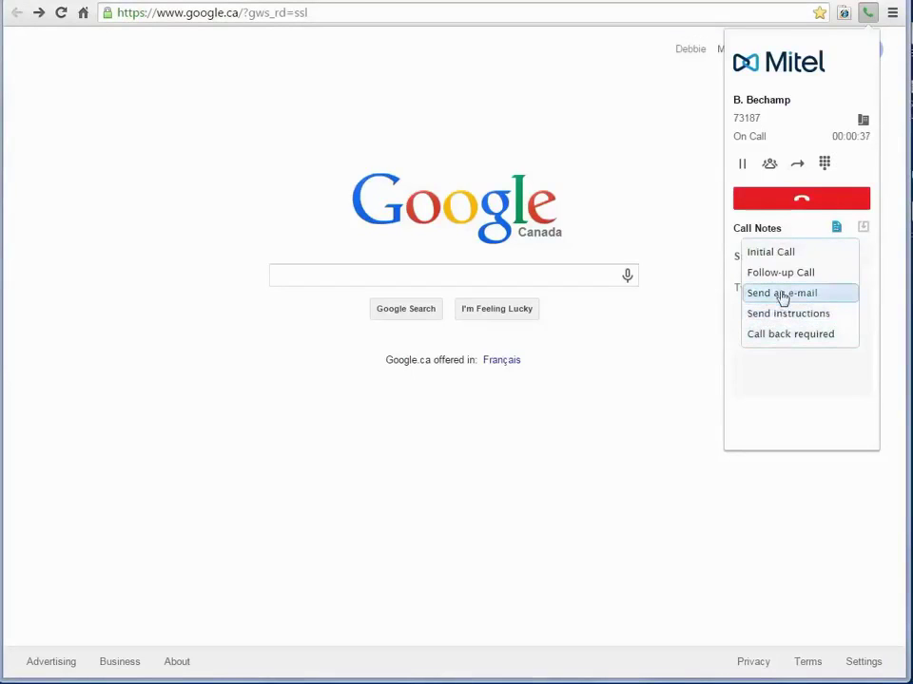
{"action": "left_click", "coordinate": [780, 293]}
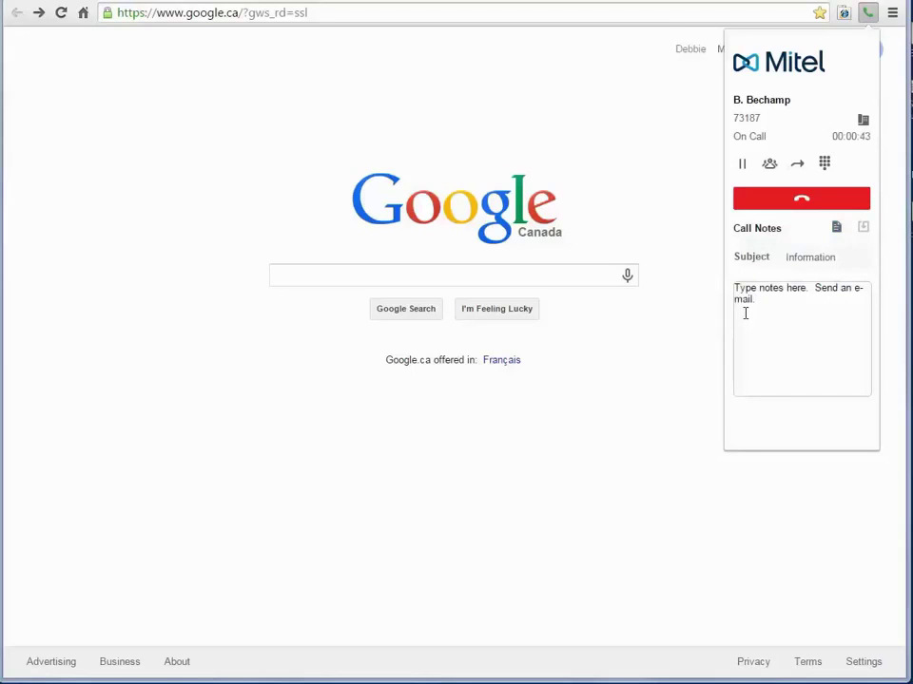
{"action": "mouse_move", "coordinate": [802, 200]}
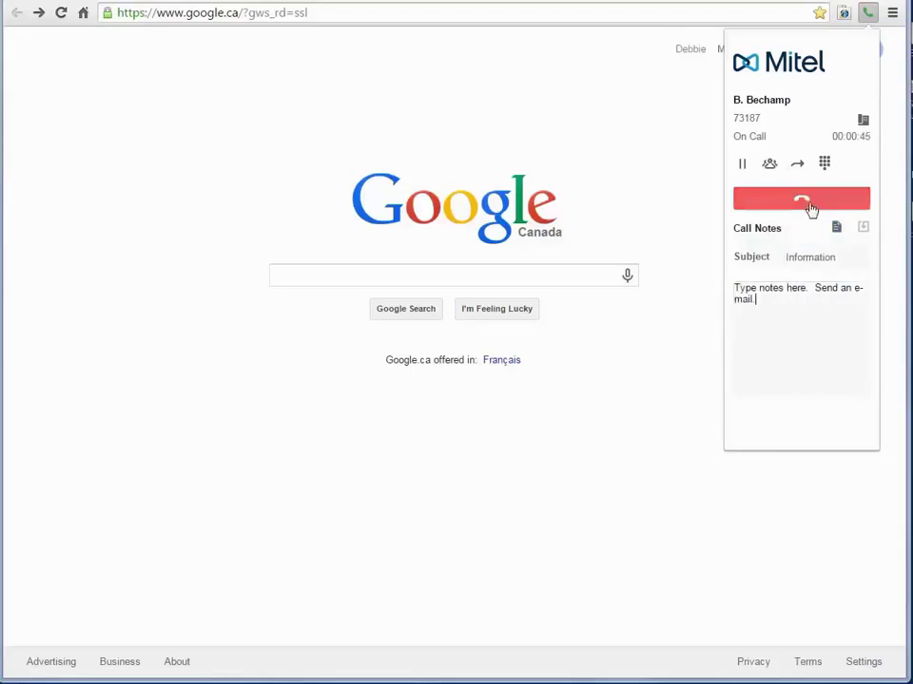
{"action": "left_click", "coordinate": [800, 199]}
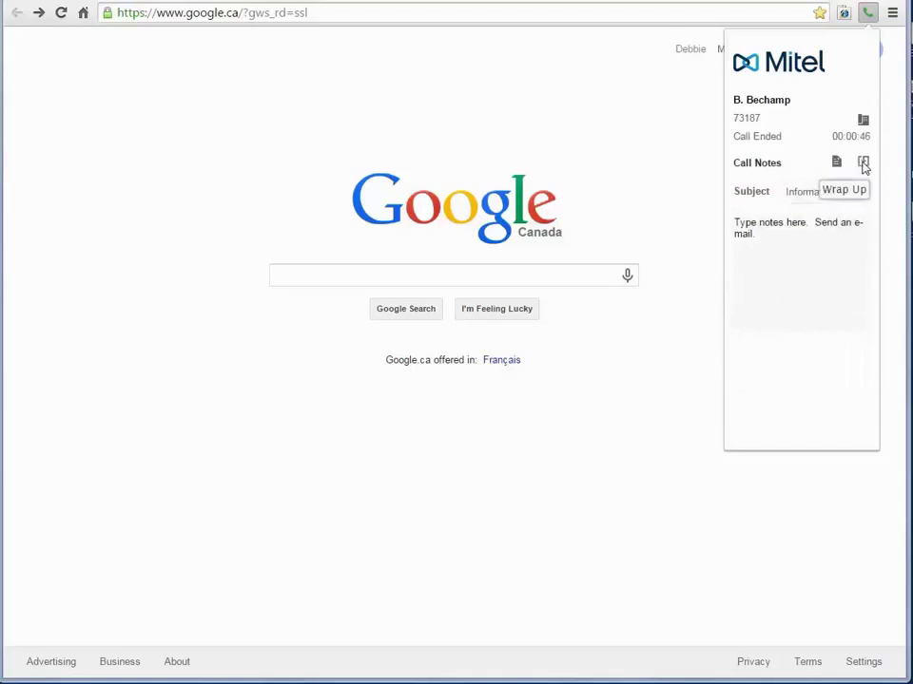
{"action": "left_click", "coordinate": [863, 161]}
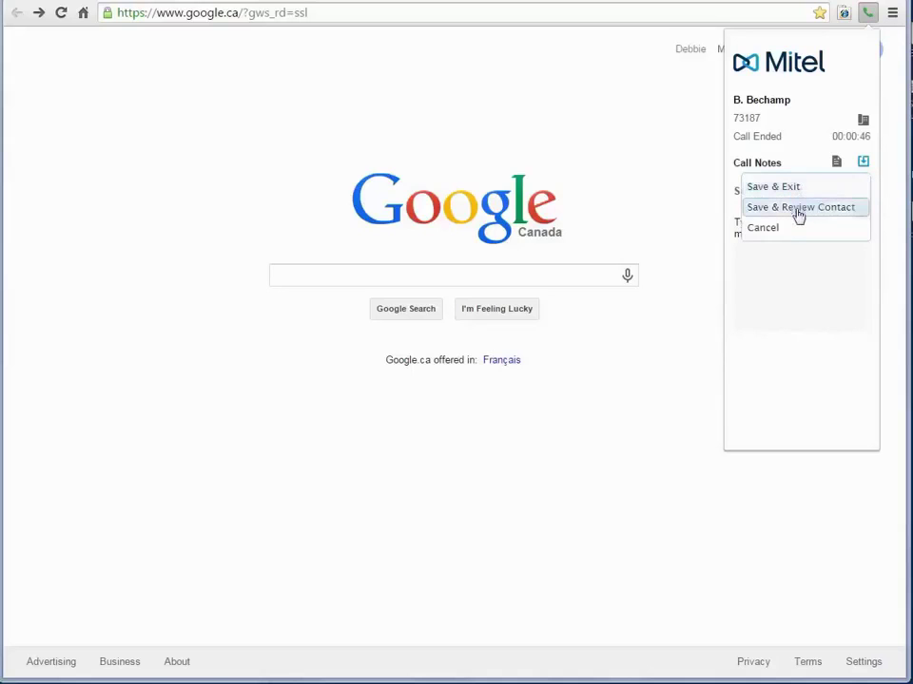
{"action": "mouse_move", "coordinate": [780, 232]}
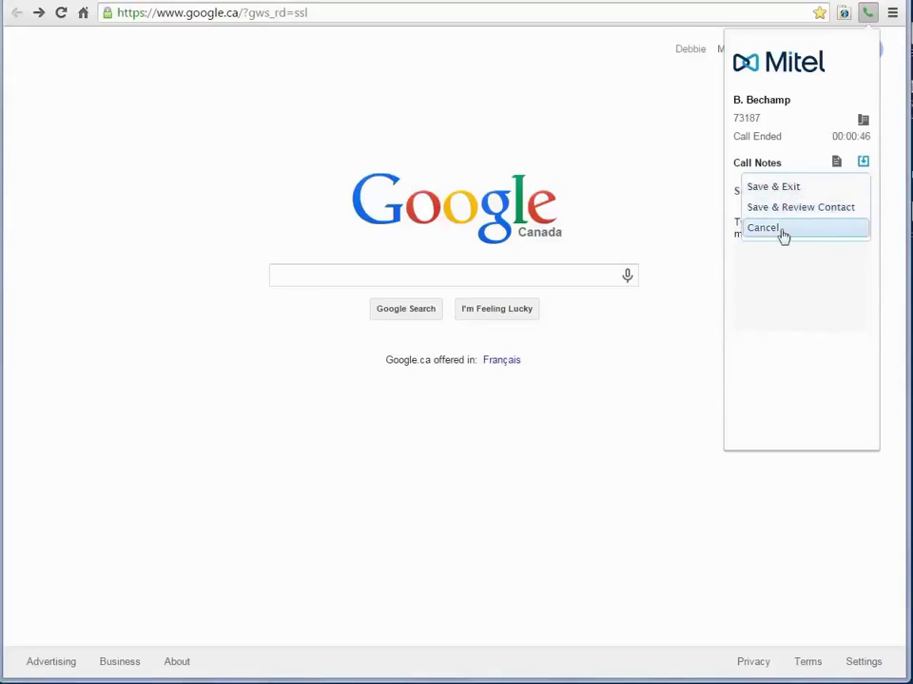
{"action": "mouse_move", "coordinate": [772, 187]}
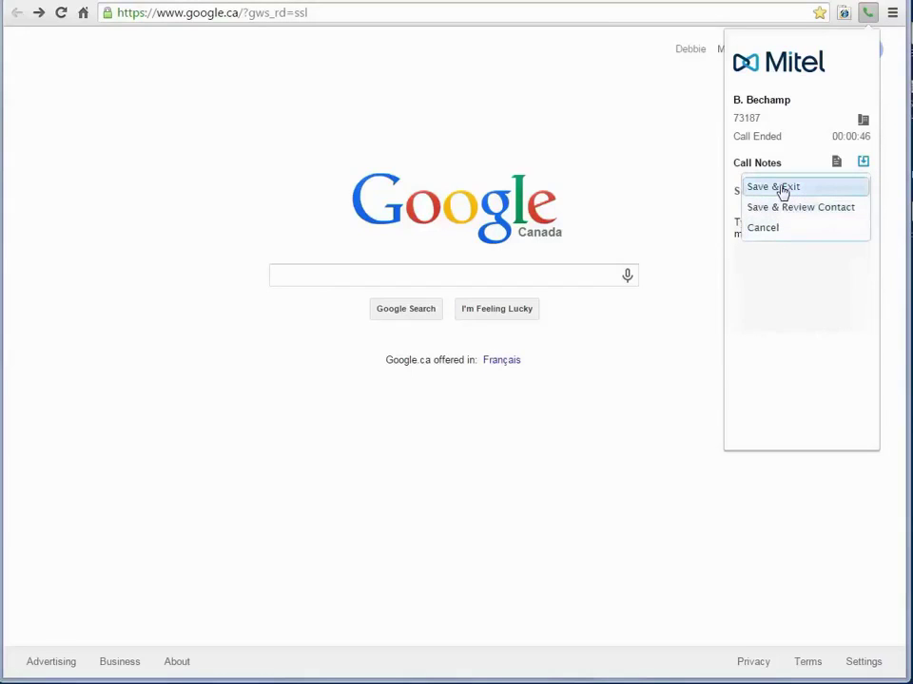
{"action": "left_click", "coordinate": [772, 187]}
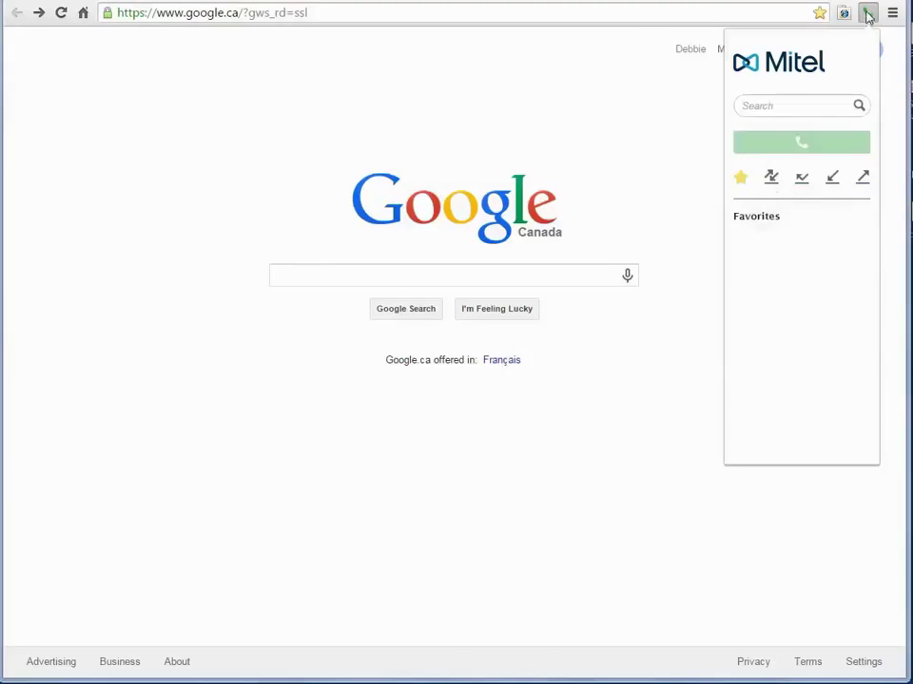
Reopen the MiVoice Options page and start editing the Quick Note 1 field
{"action": "right_click", "coordinate": [867, 11]}
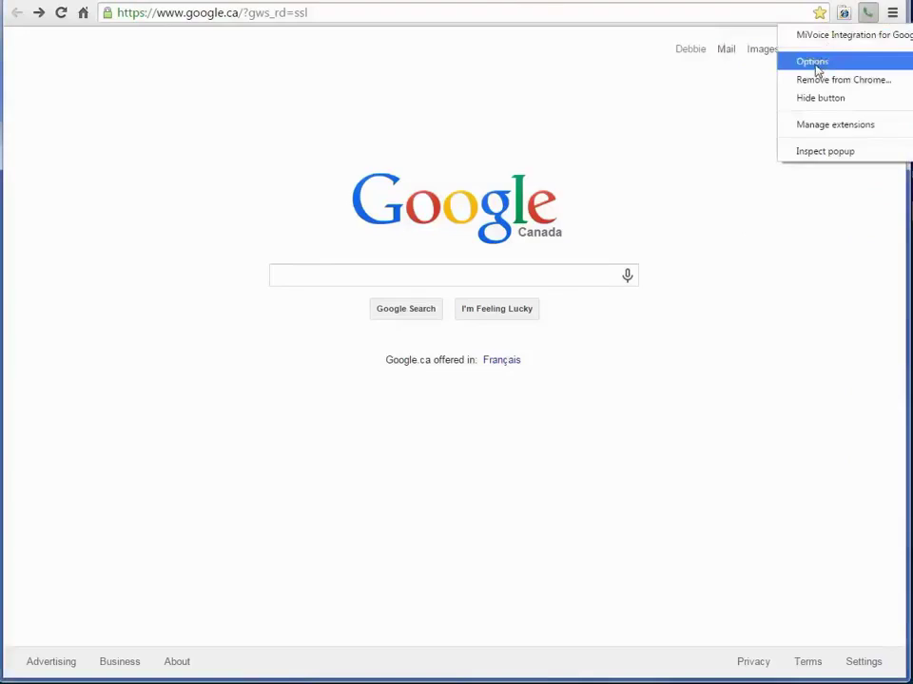
{"action": "left_click", "coordinate": [814, 61]}
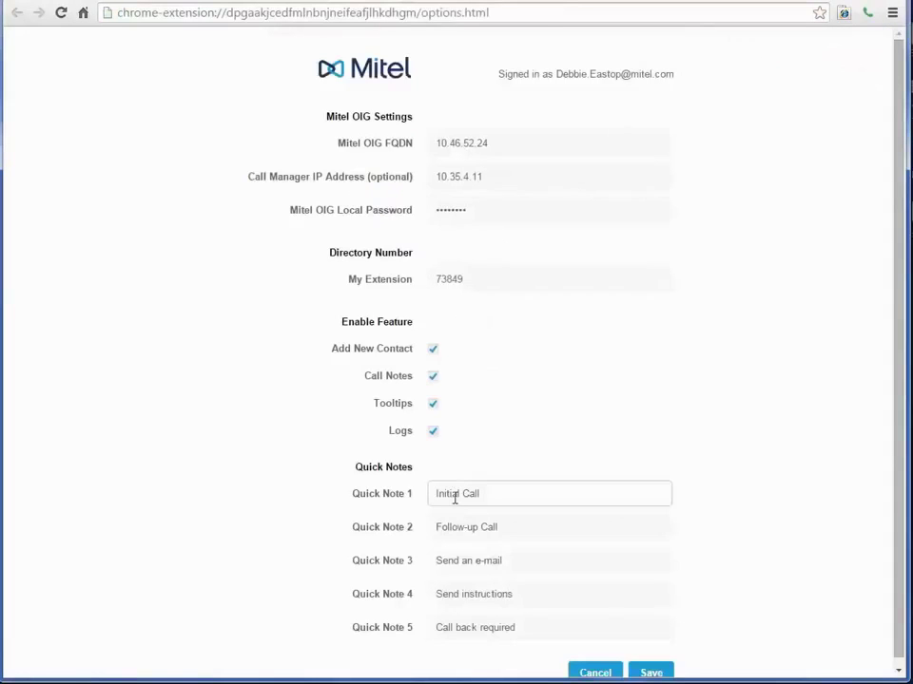
{"action": "left_click", "coordinate": [550, 527]}
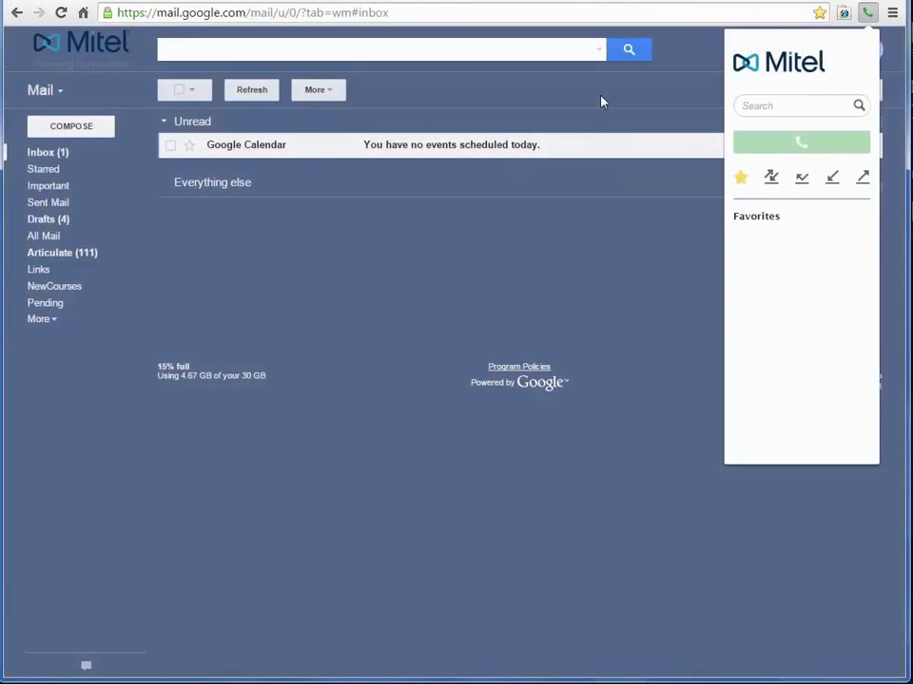
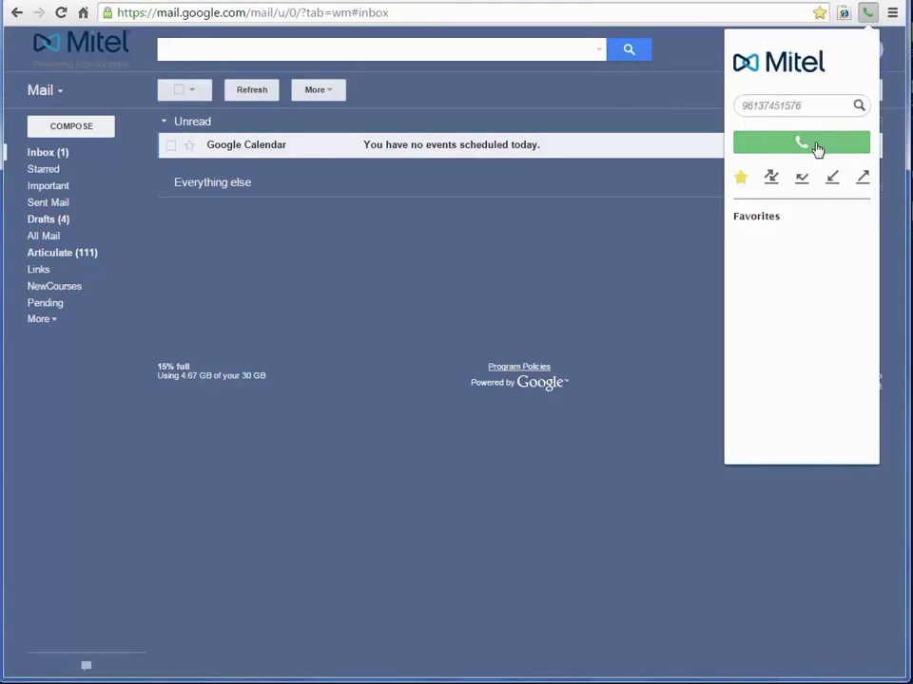
{"action": "left_click", "coordinate": [801, 143]}
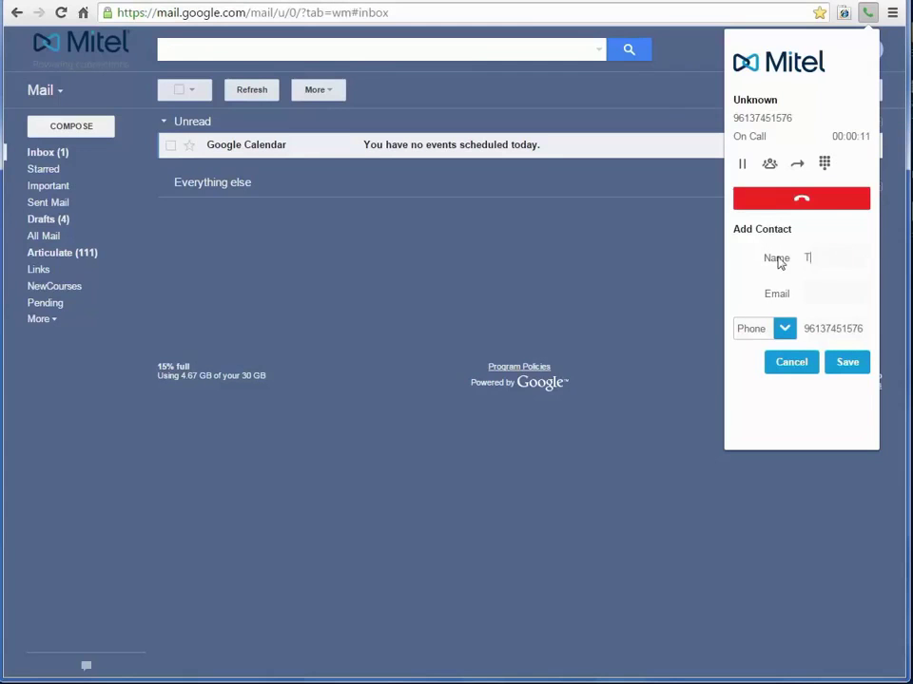
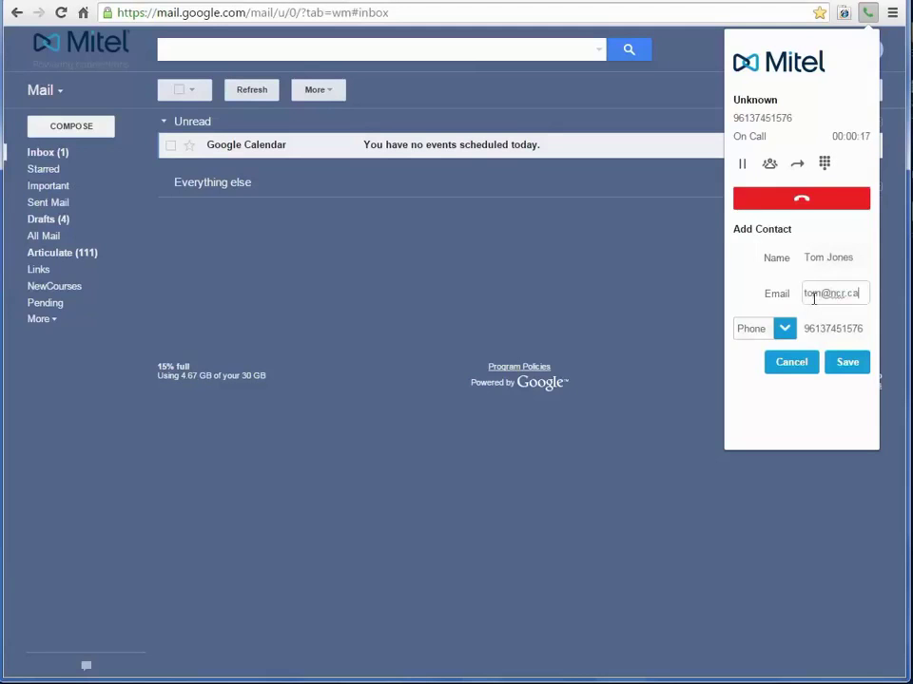
{"action": "left_click", "coordinate": [784, 327]}
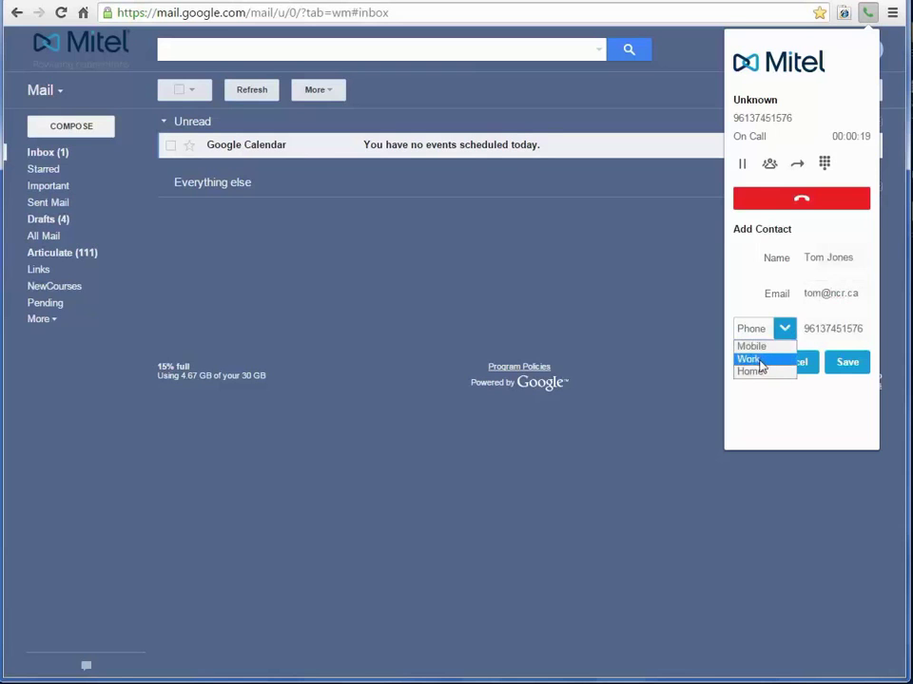
{"action": "left_click", "coordinate": [749, 359]}
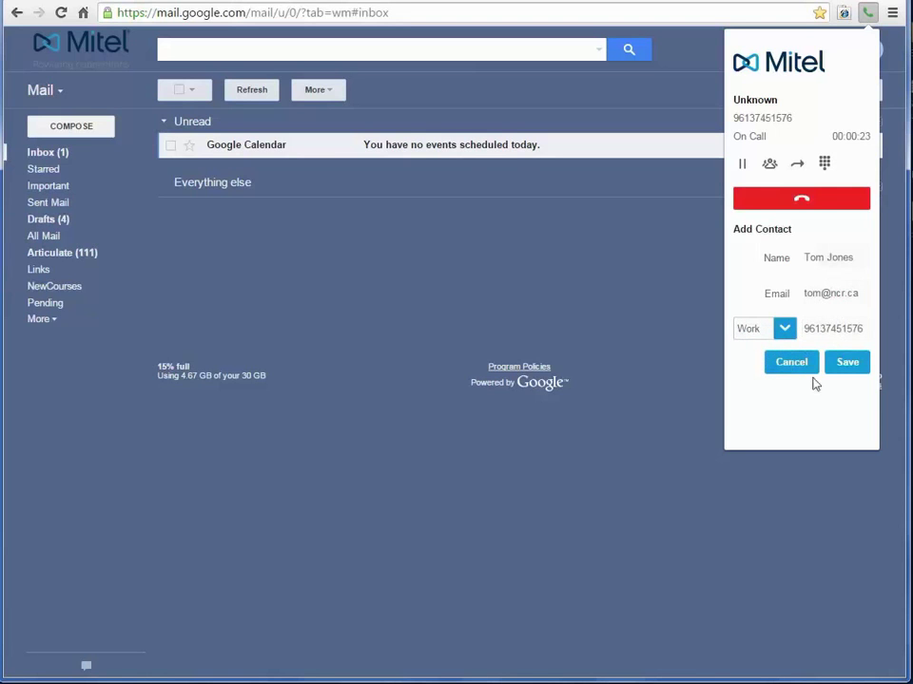
{"action": "mouse_move", "coordinate": [846, 361]}
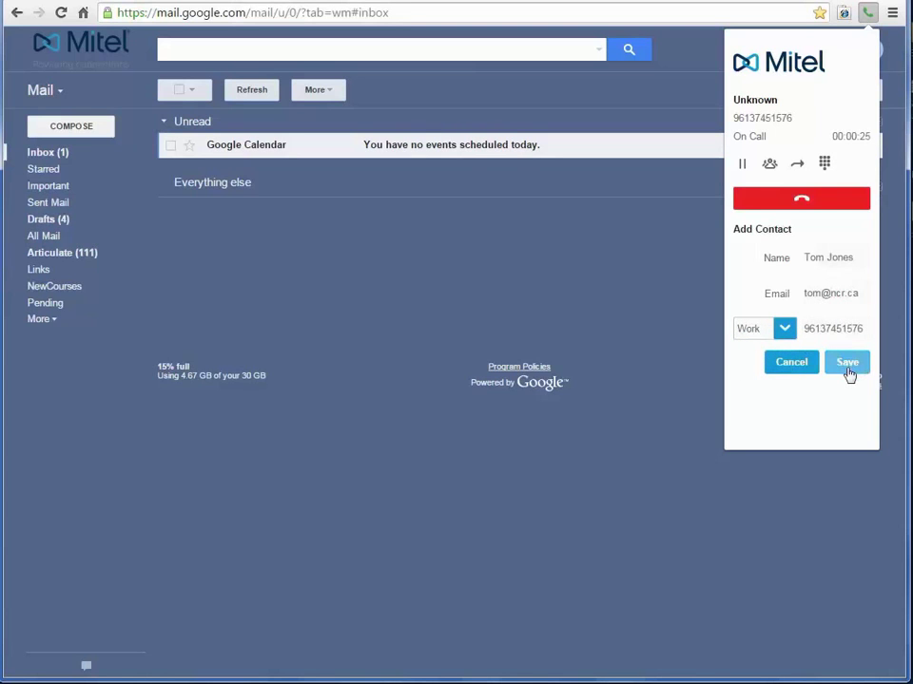
{"action": "left_click", "coordinate": [846, 361]}
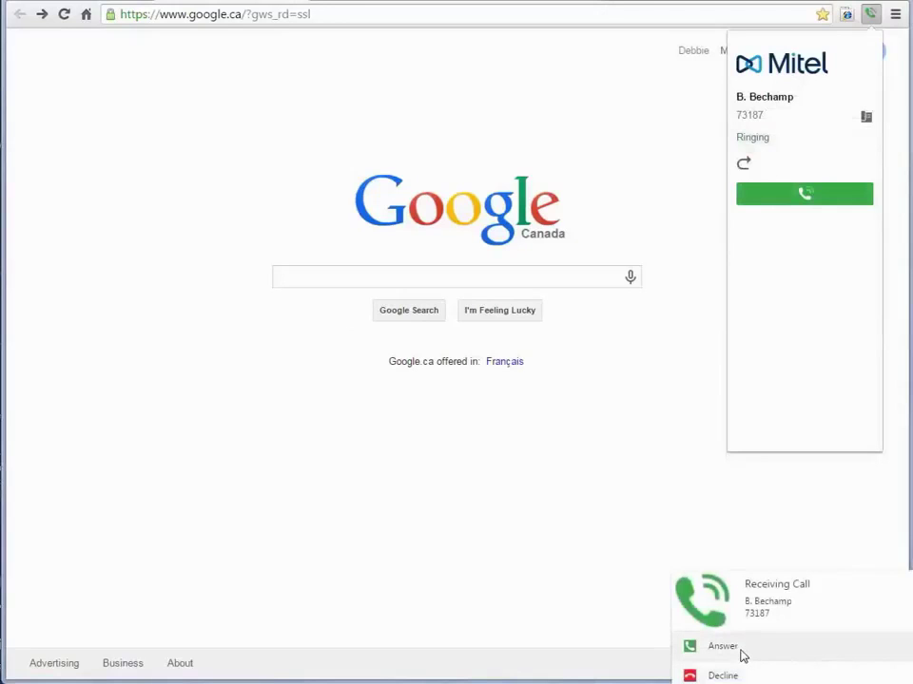
{"action": "mouse_move", "coordinate": [795, 252]}
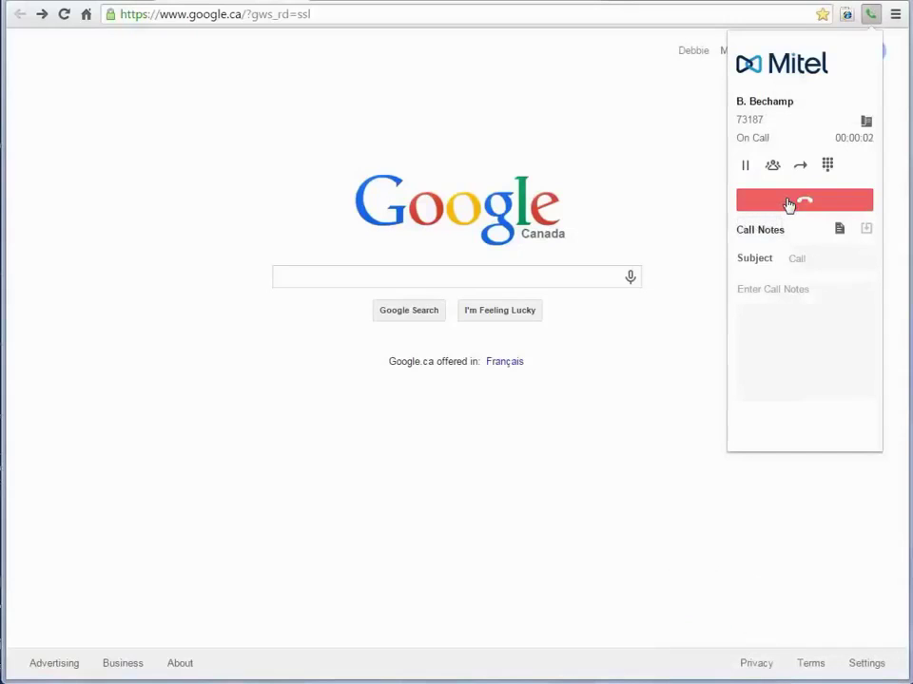
{"action": "mouse_move", "coordinate": [867, 228]}
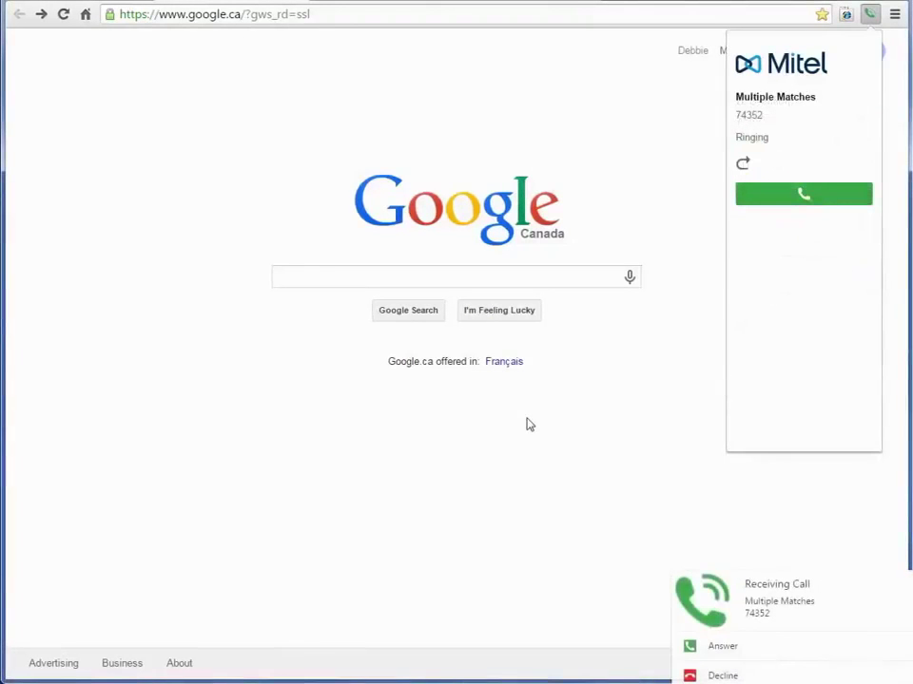
{"action": "mouse_move", "coordinate": [806, 110]}
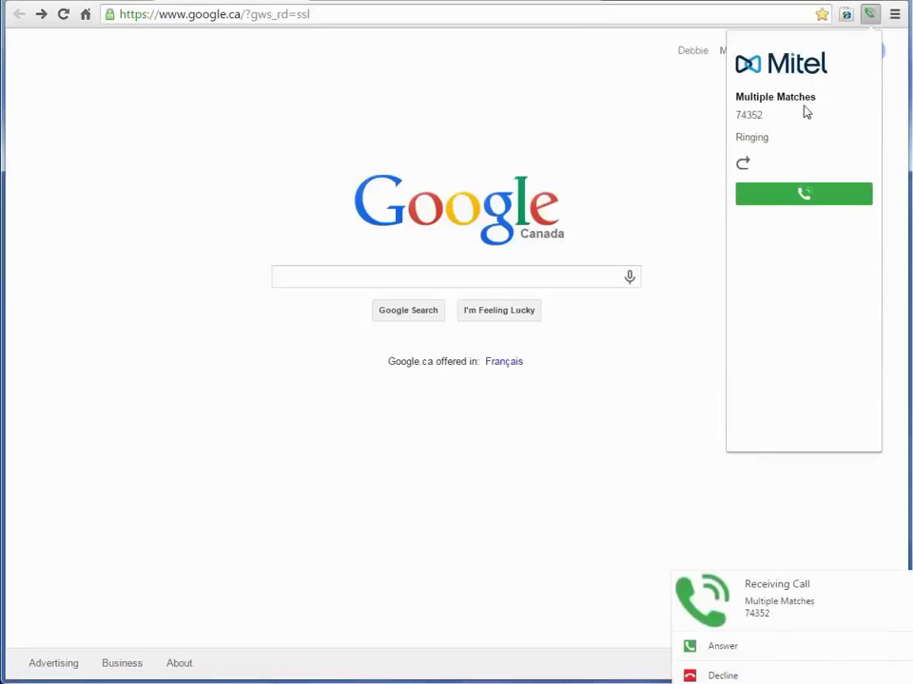
{"action": "mouse_move", "coordinate": [799, 221]}
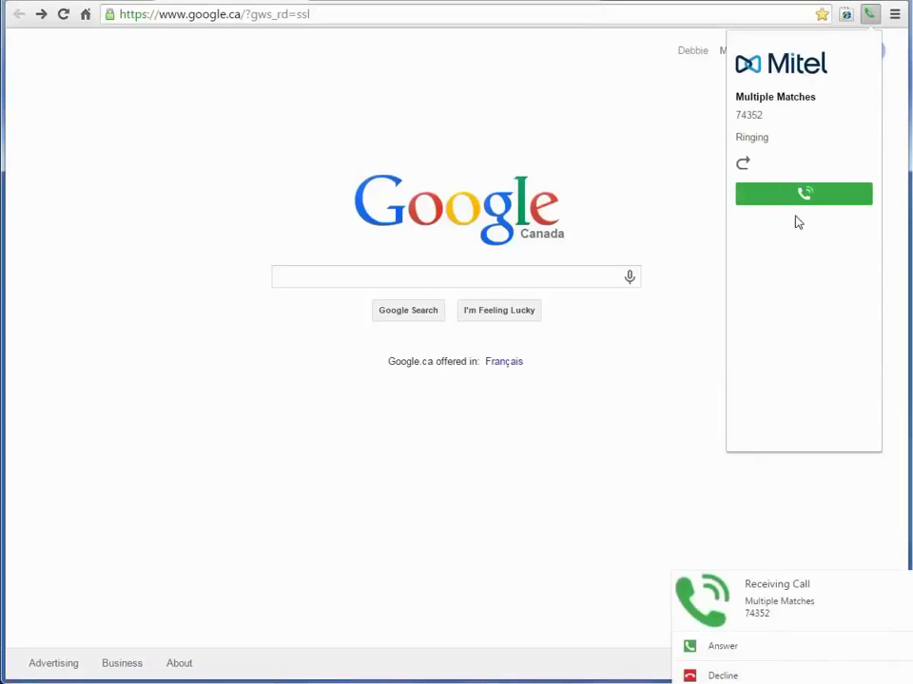
Answer the call from 74352 and assign it to one of the matching contacts
{"action": "left_click", "coordinate": [803, 194]}
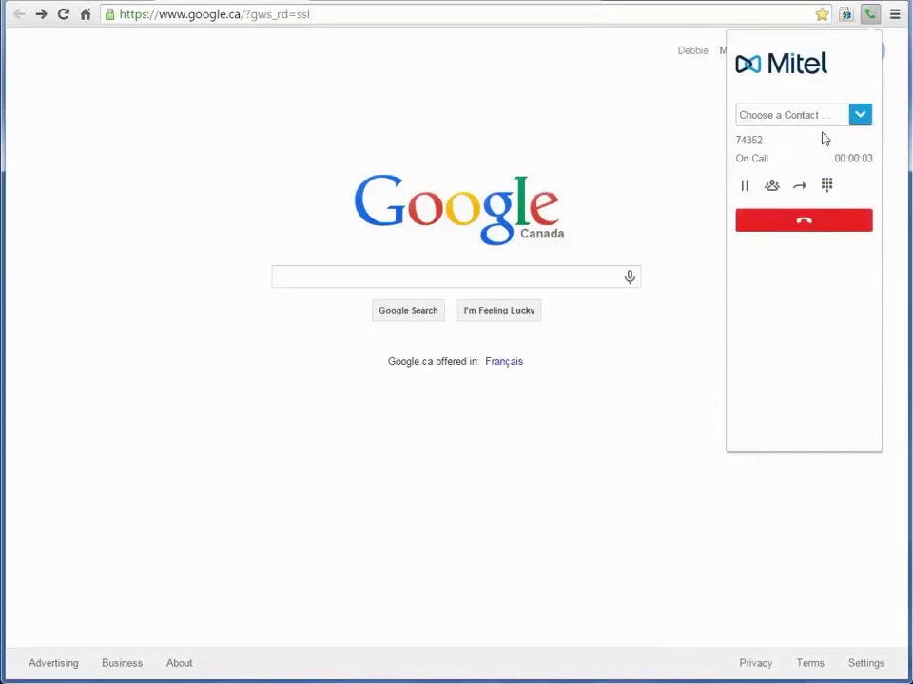
{"action": "left_click", "coordinate": [860, 114]}
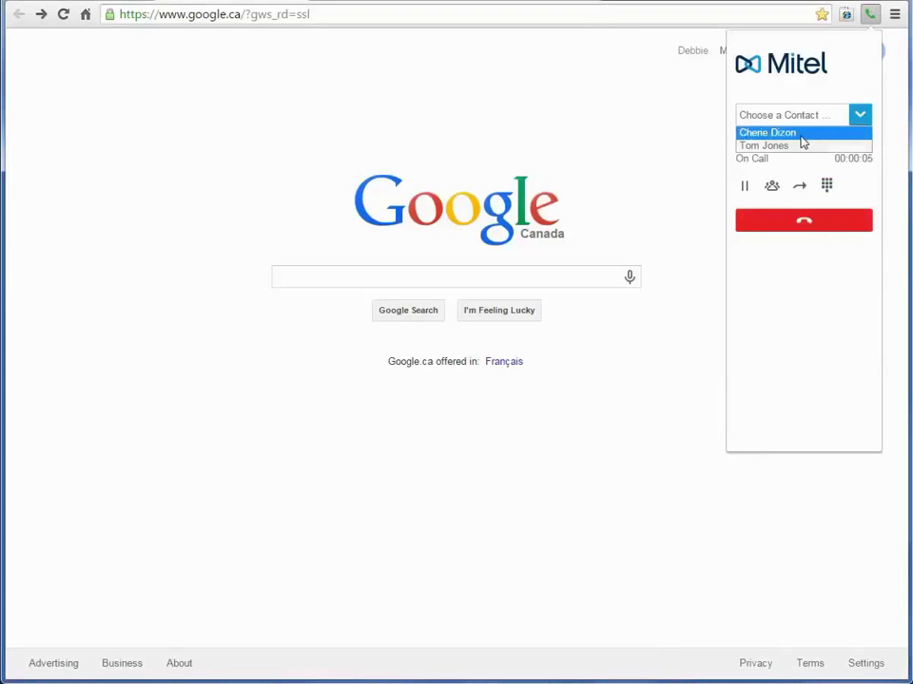
{"action": "left_click", "coordinate": [766, 134]}
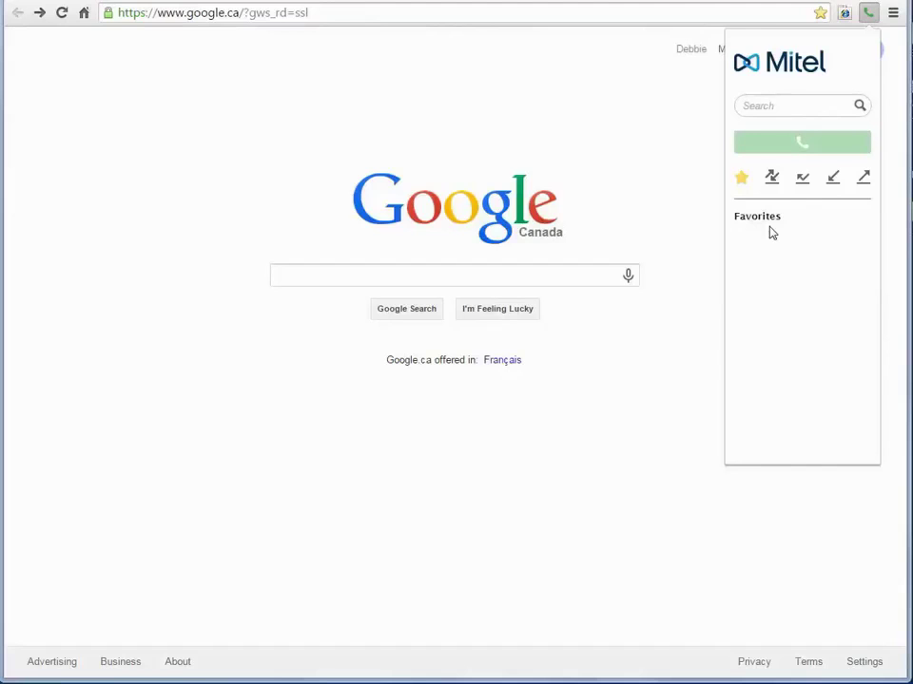
Remove the 73187 caller from Favorites, leaving the list empty
{"action": "left_click", "coordinate": [772, 179]}
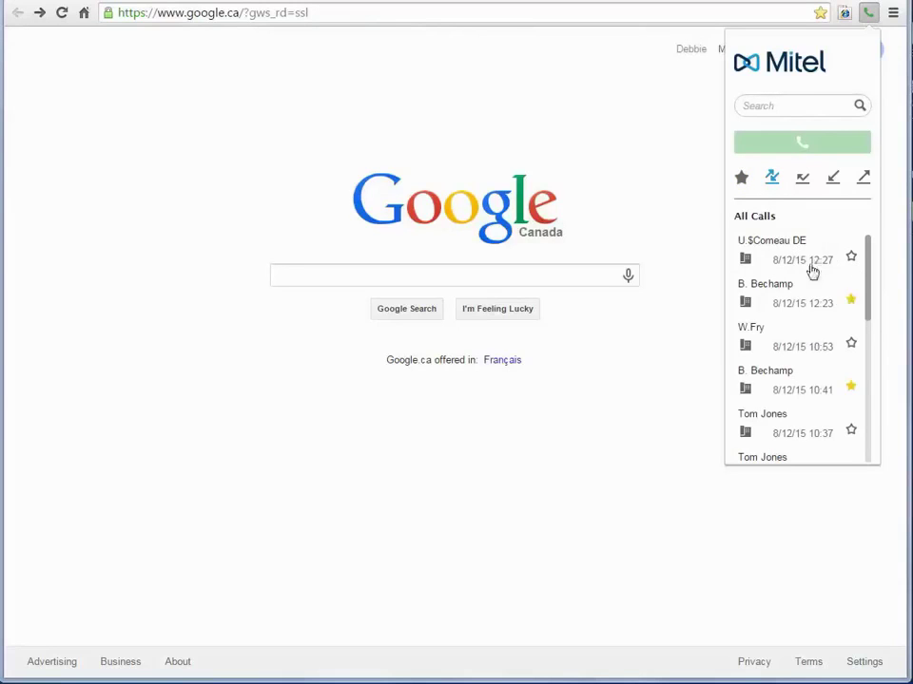
{"action": "left_click", "coordinate": [741, 179]}
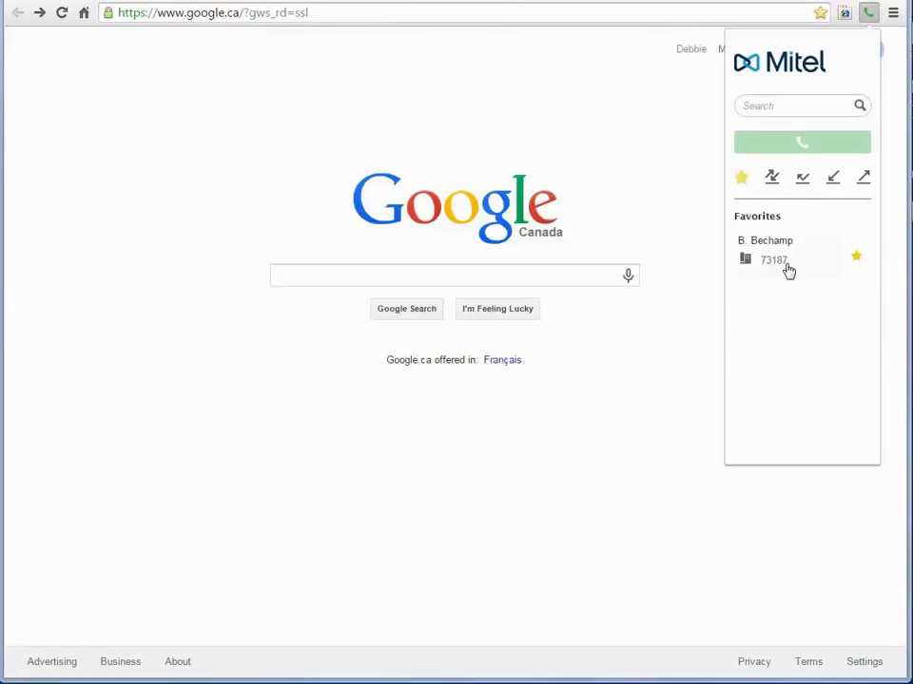
{"action": "left_click", "coordinate": [856, 257]}
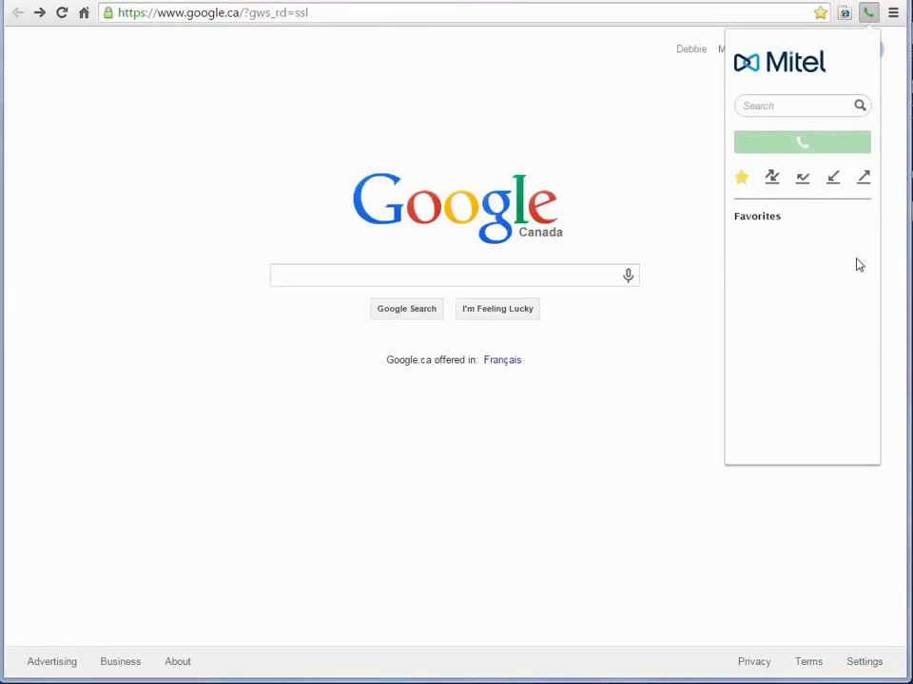
{"action": "mouse_move", "coordinate": [760, 237]}
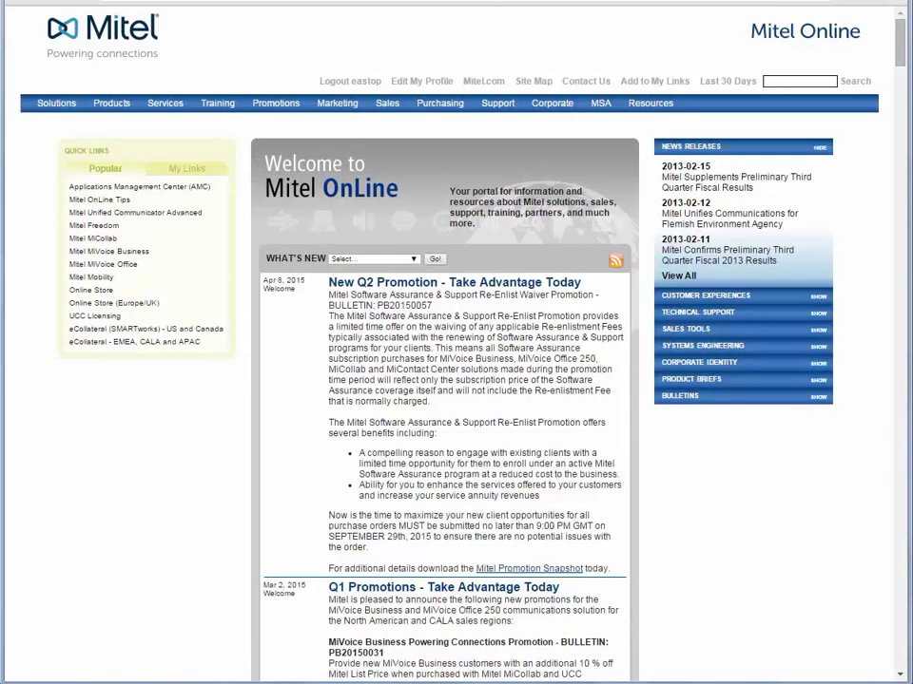
{"action": "mouse_move", "coordinate": [860, 53]}
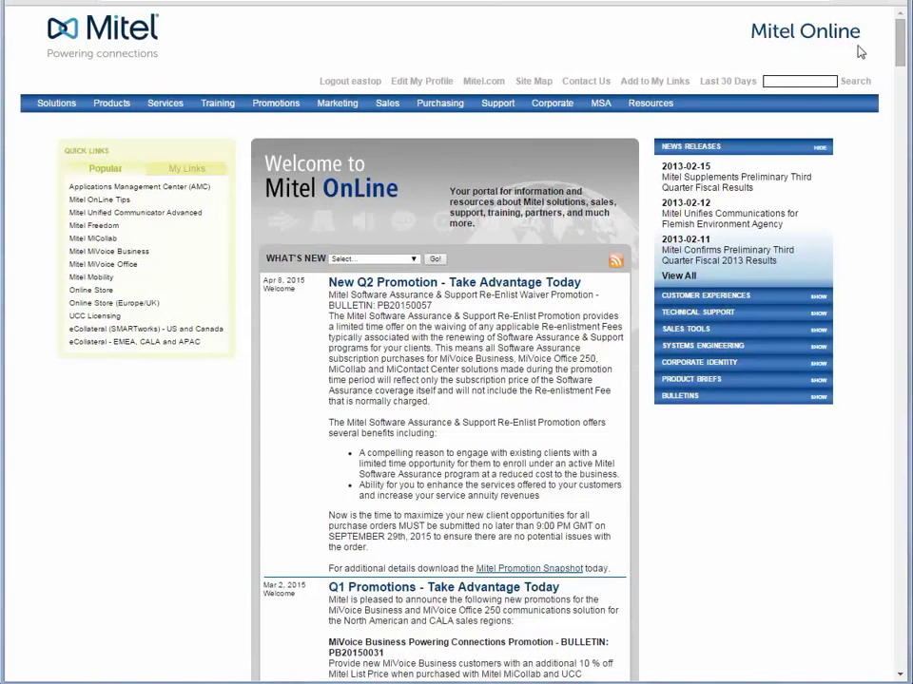
{"action": "mouse_move", "coordinate": [532, 80]}
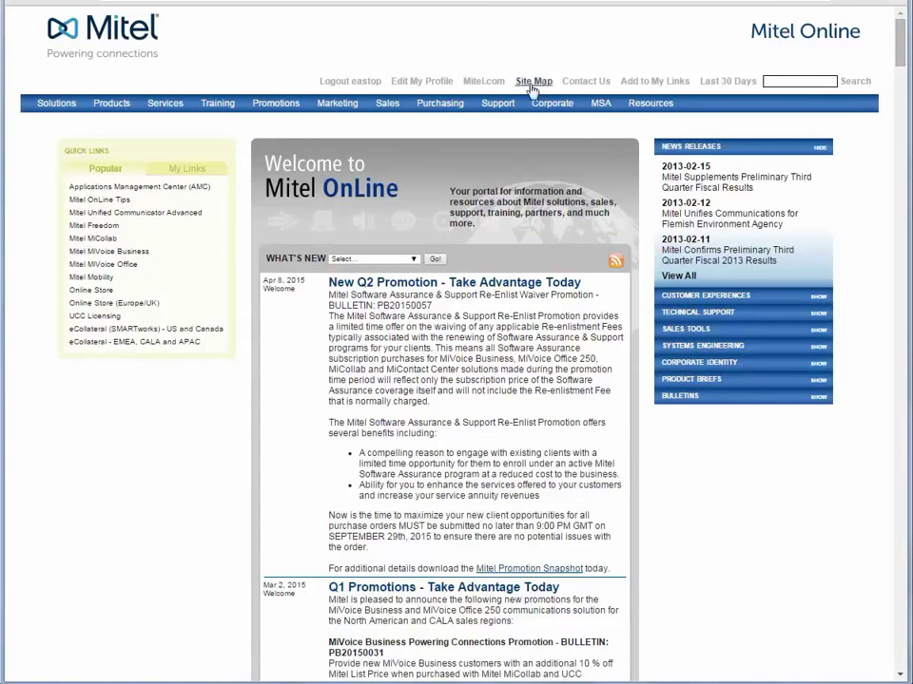
Reach the Communications Platforms documentation via the Mitel Online Site Map
{"action": "left_click", "coordinate": [498, 103]}
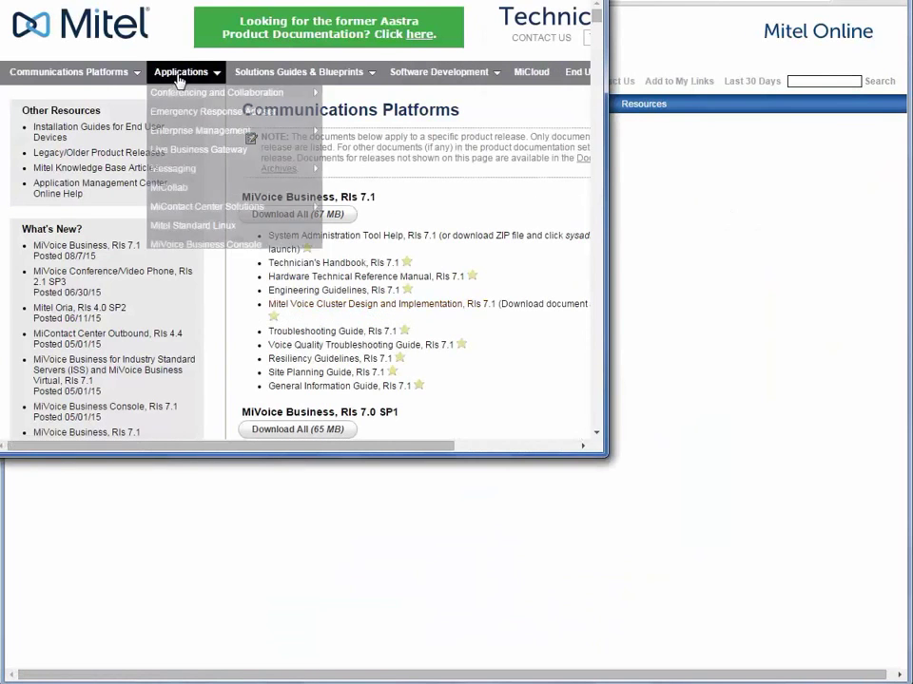
{"action": "mouse_move", "coordinate": [200, 130]}
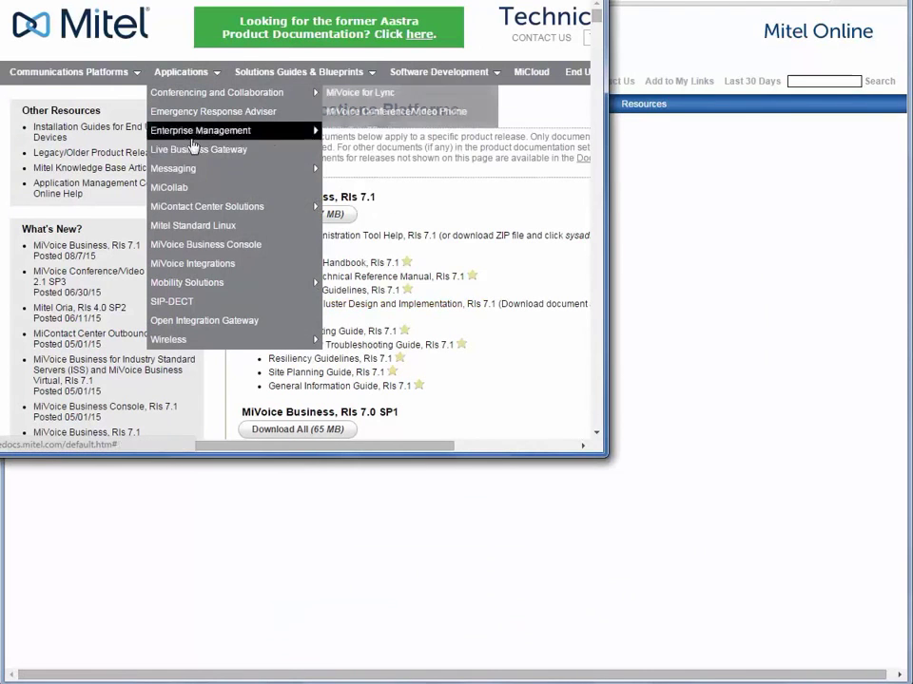